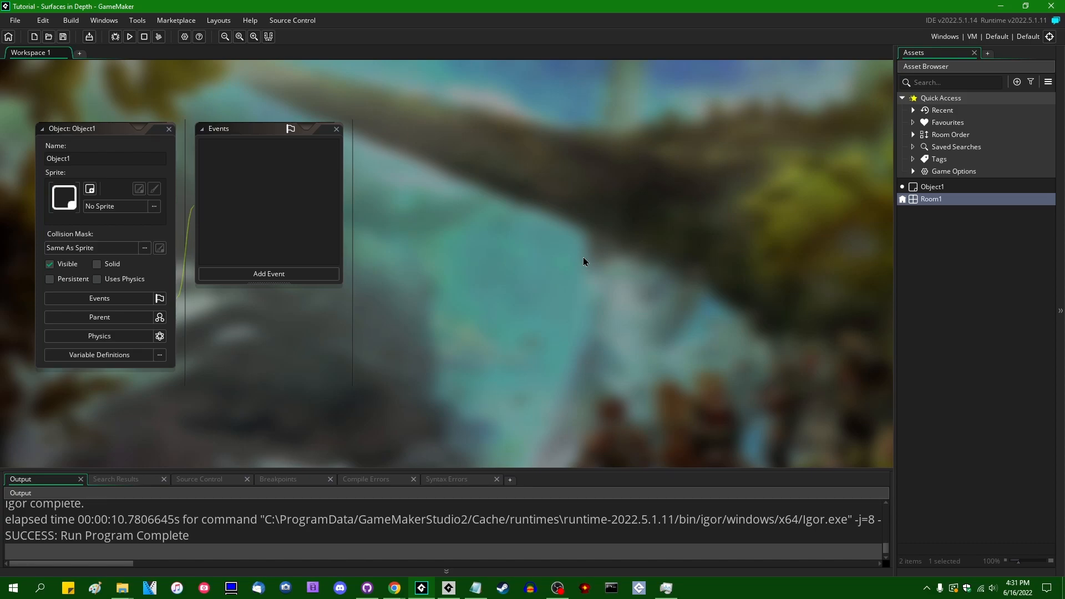
mouse_move(269, 274)
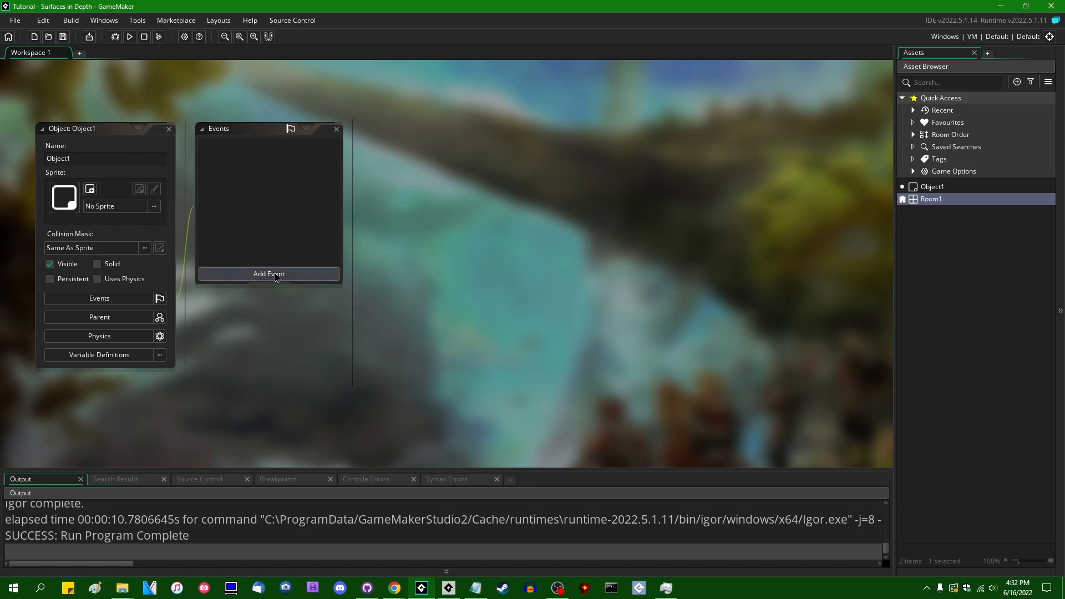
Step: Add a Create event to Object1 containing surface = surface_create(10000, 10000);
left_click(269, 274)
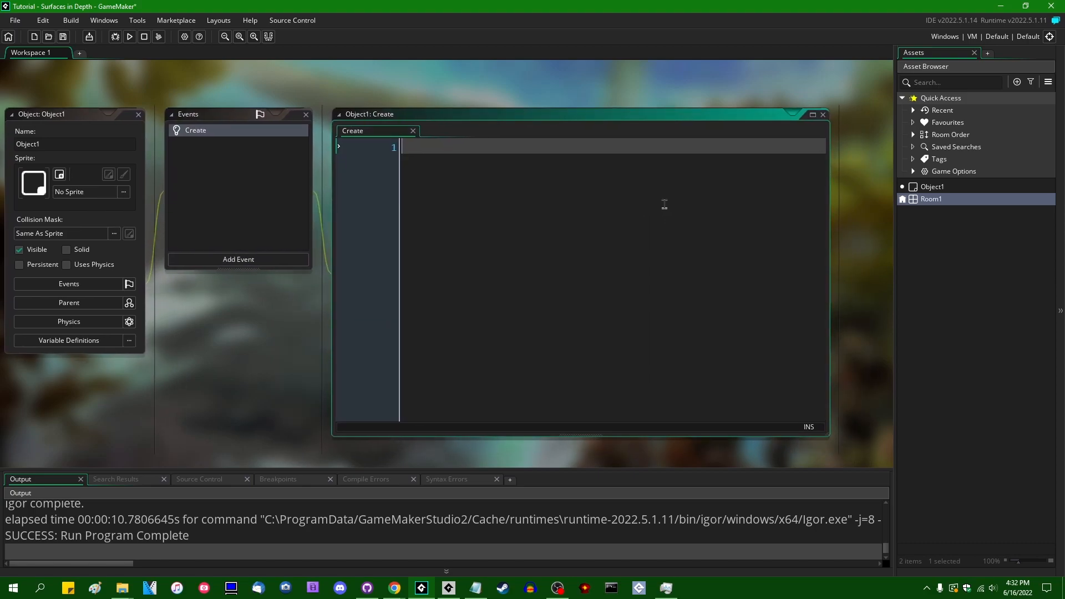
type("surface = surface")
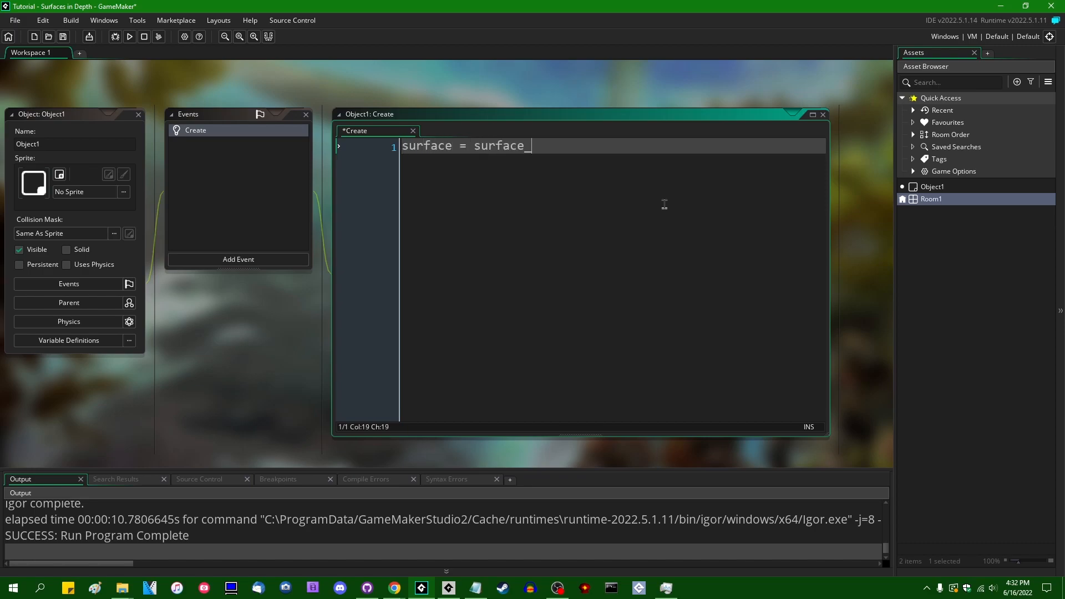
type("_create(")
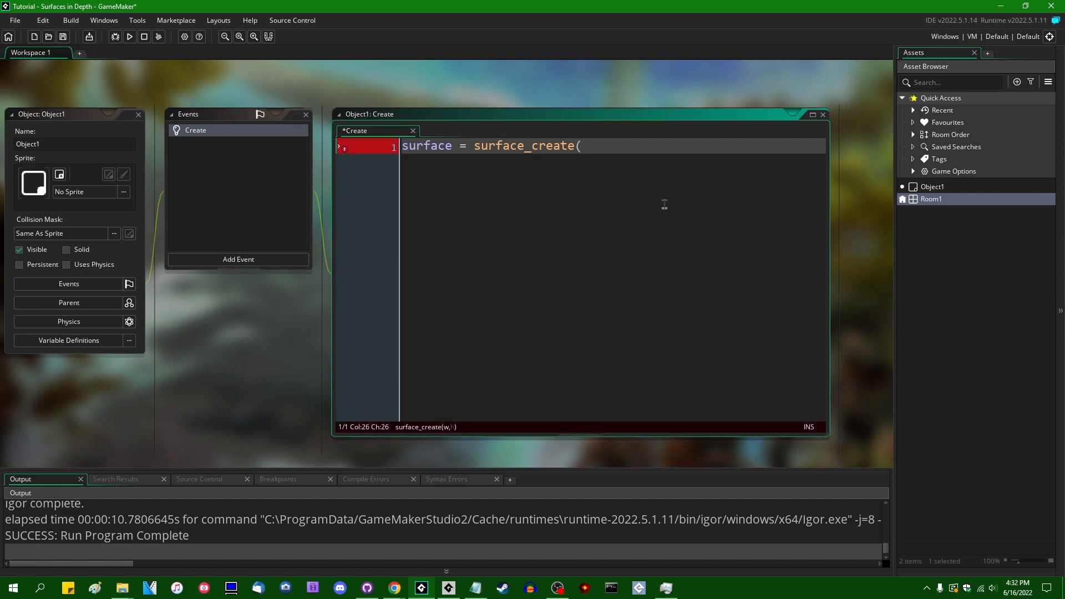
type("16384, 163")
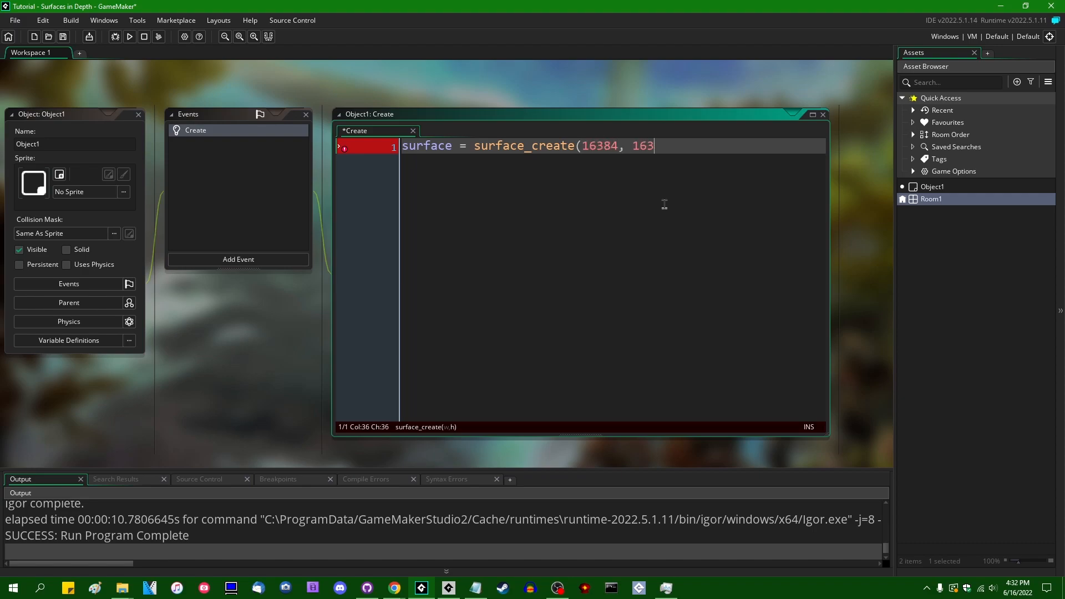
type("8")
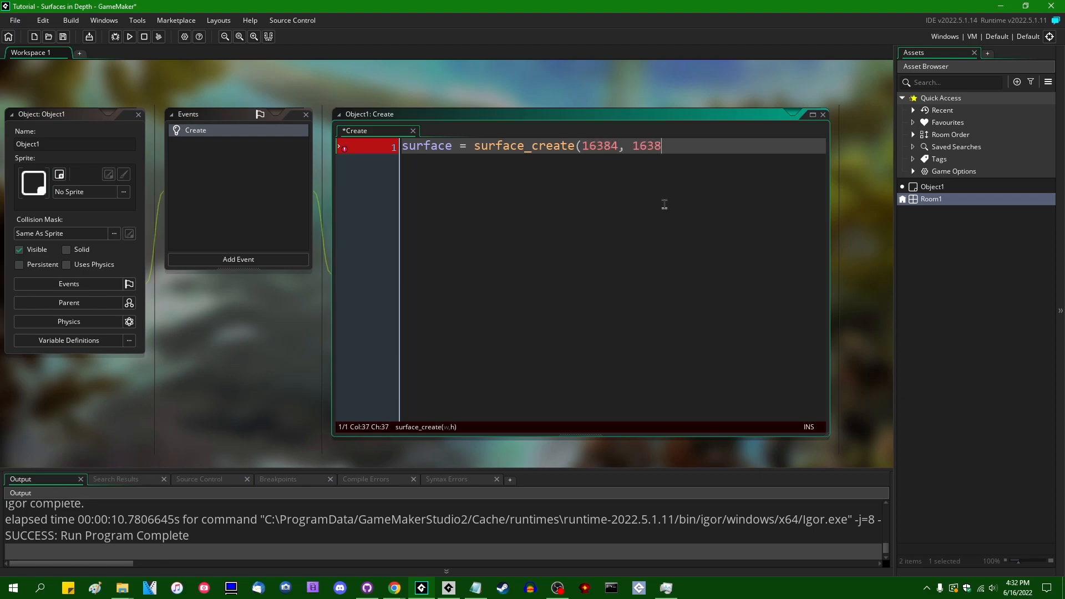
type("4)")
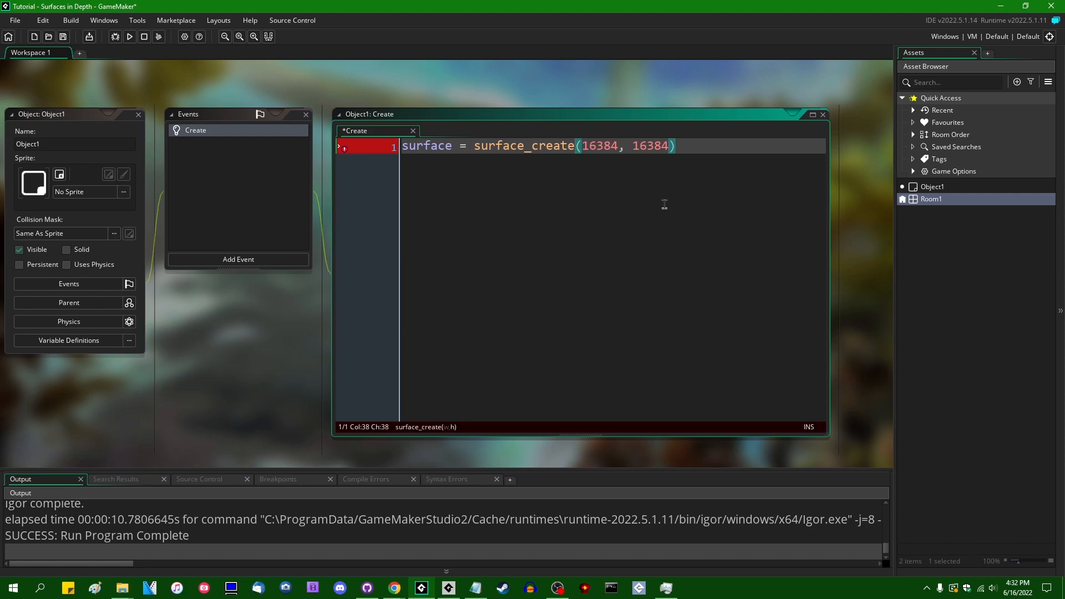
type("10000")
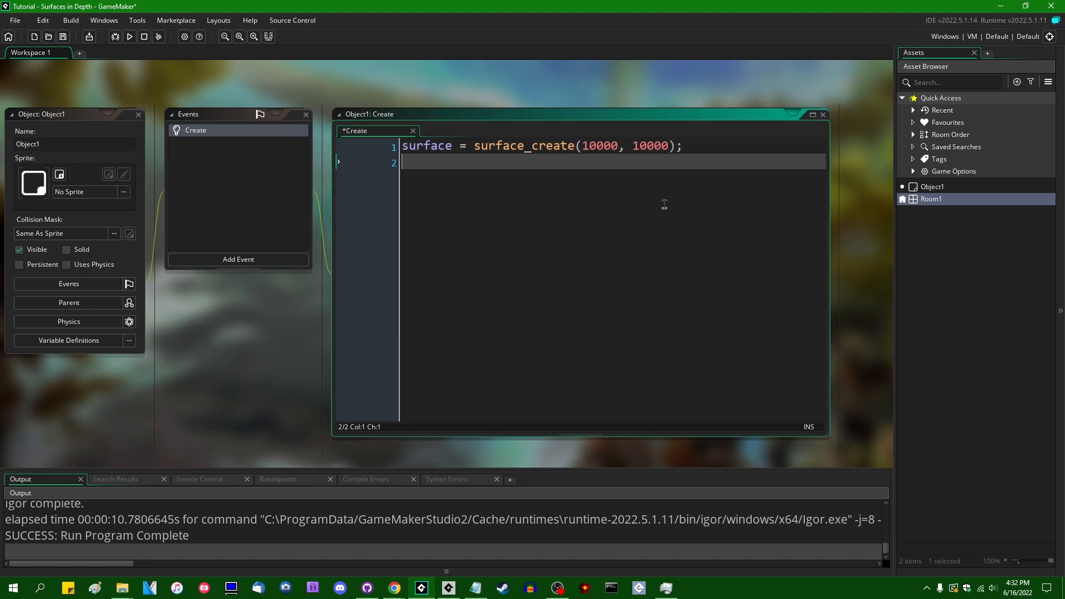
Step: Save, then add surface_set_target(surface), draw_clear(c_black) and surface_reset_target() below
key("enter")
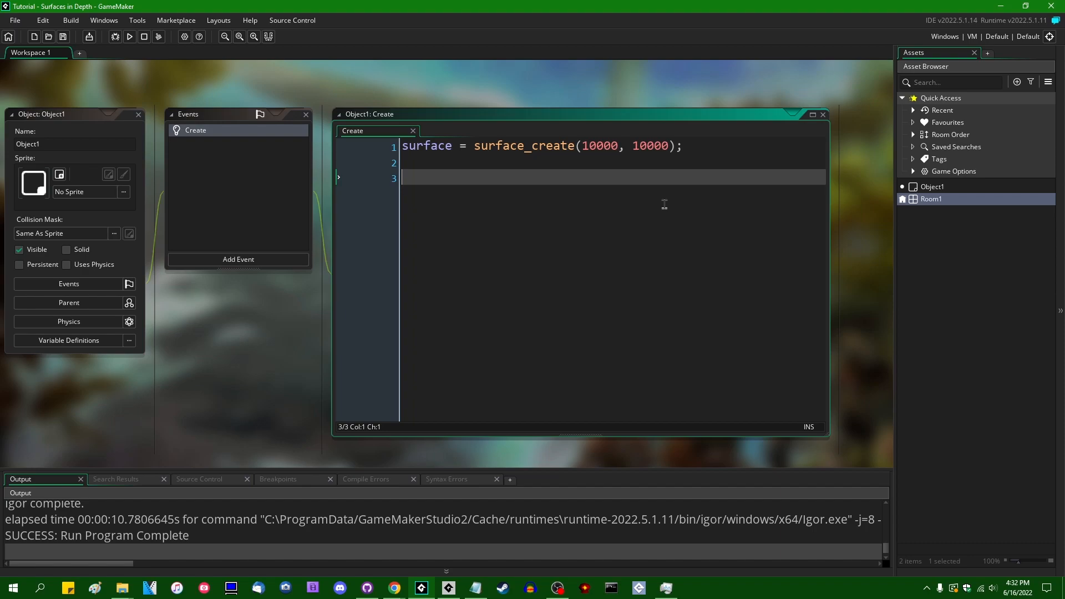
type("surface_set_target(")
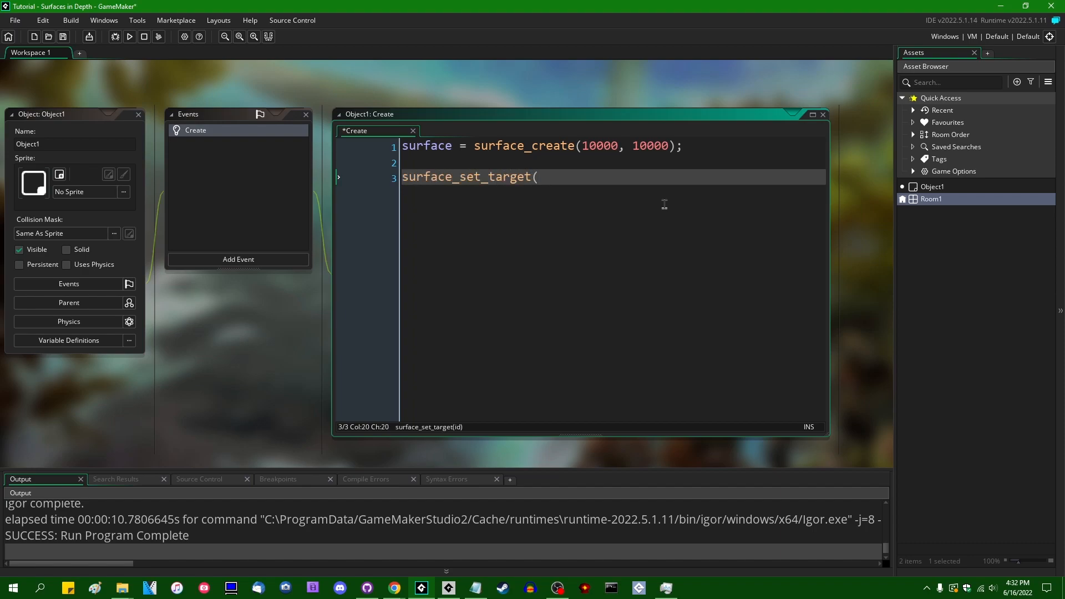
type("surface)")
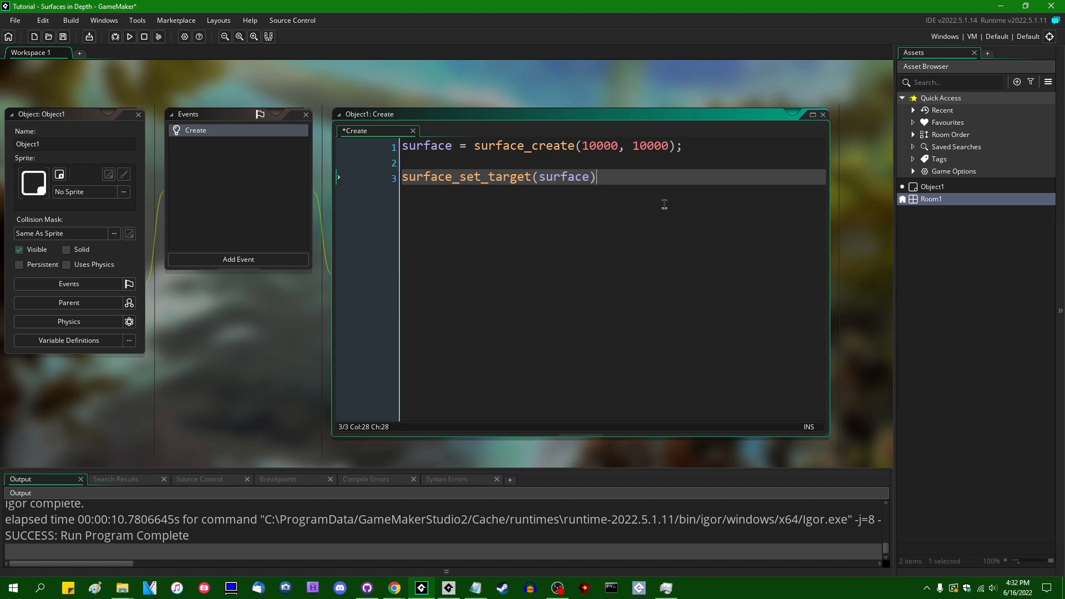
type("surface_reset_target();")
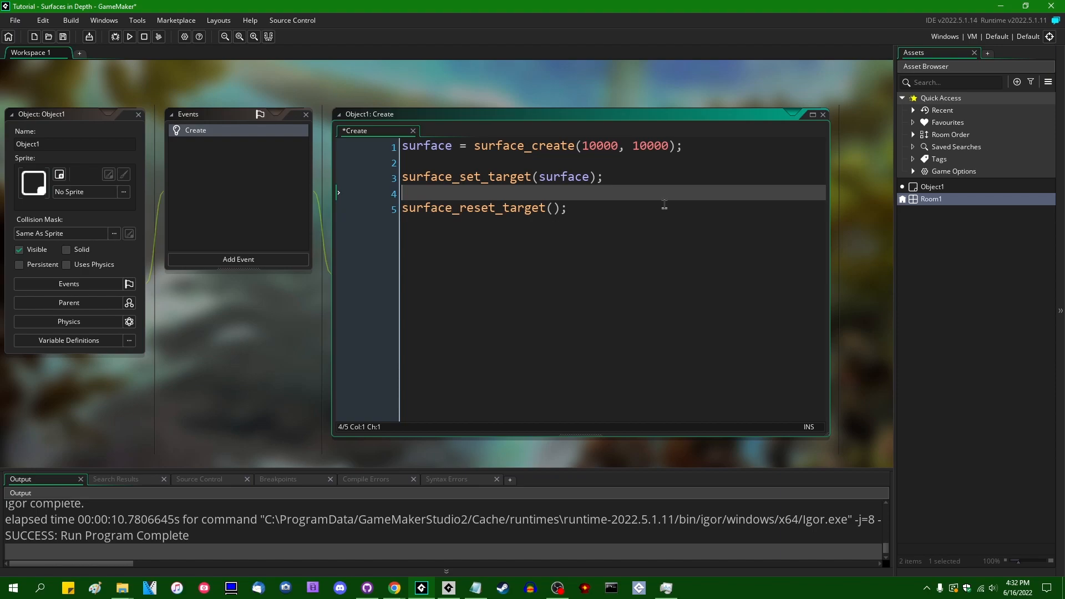
type("draw_clear")
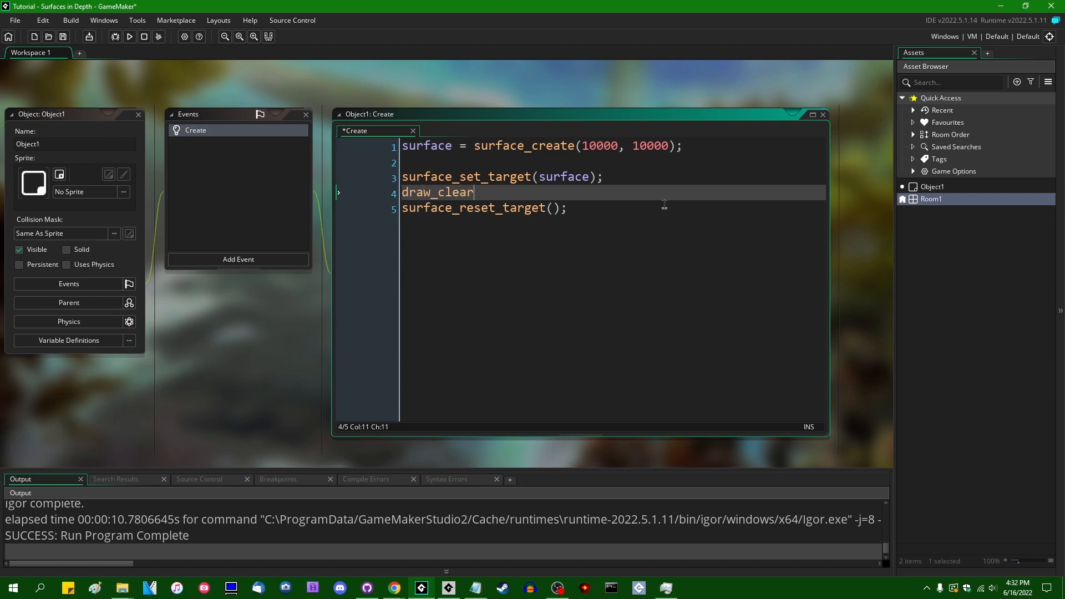
type("(c_bla")
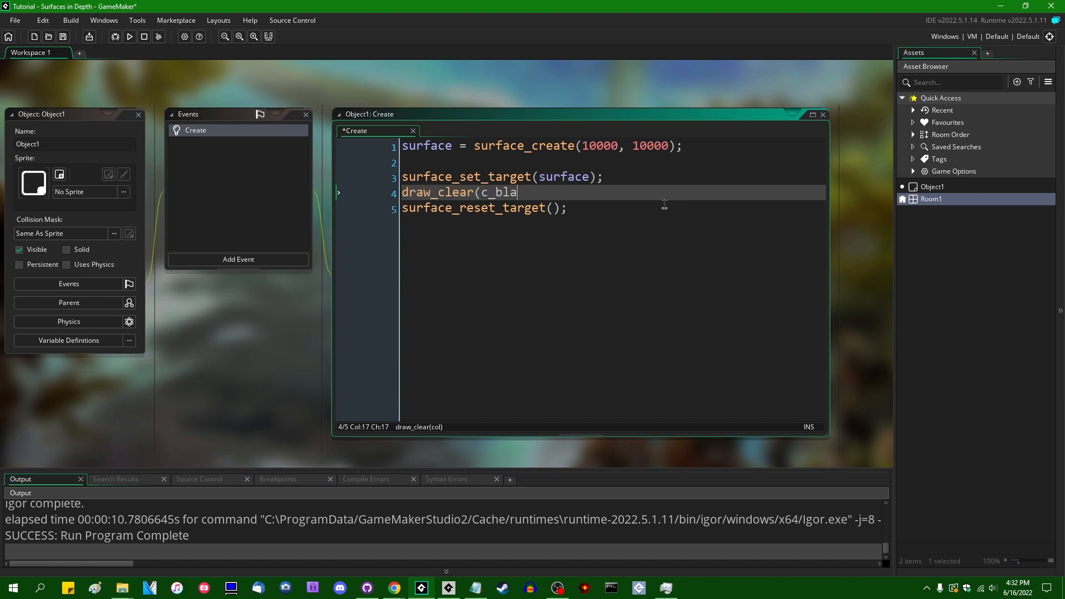
type("ck);")
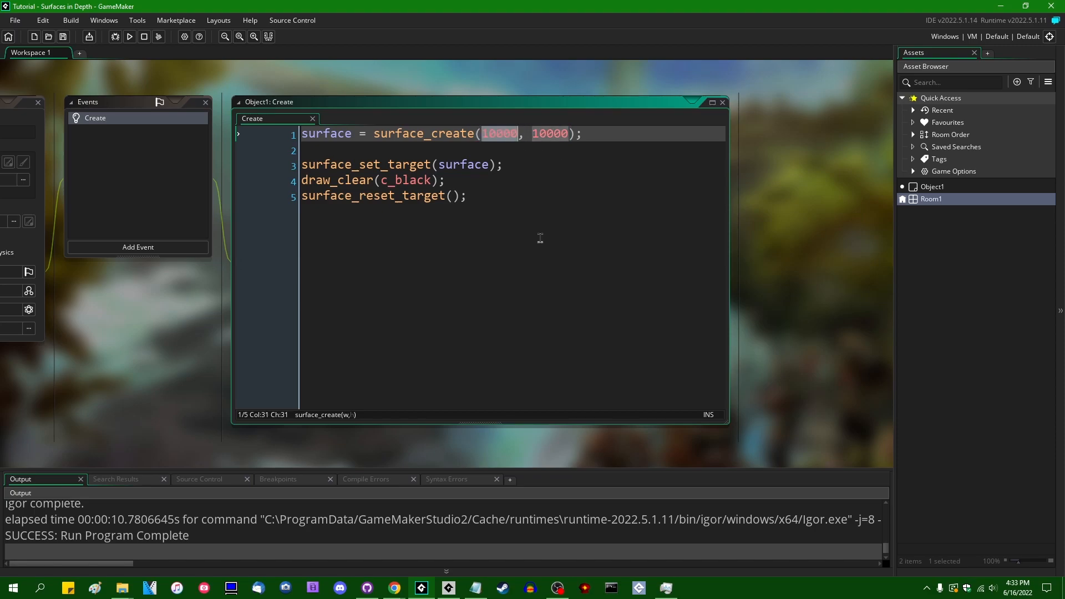
mouse_move(576, 179)
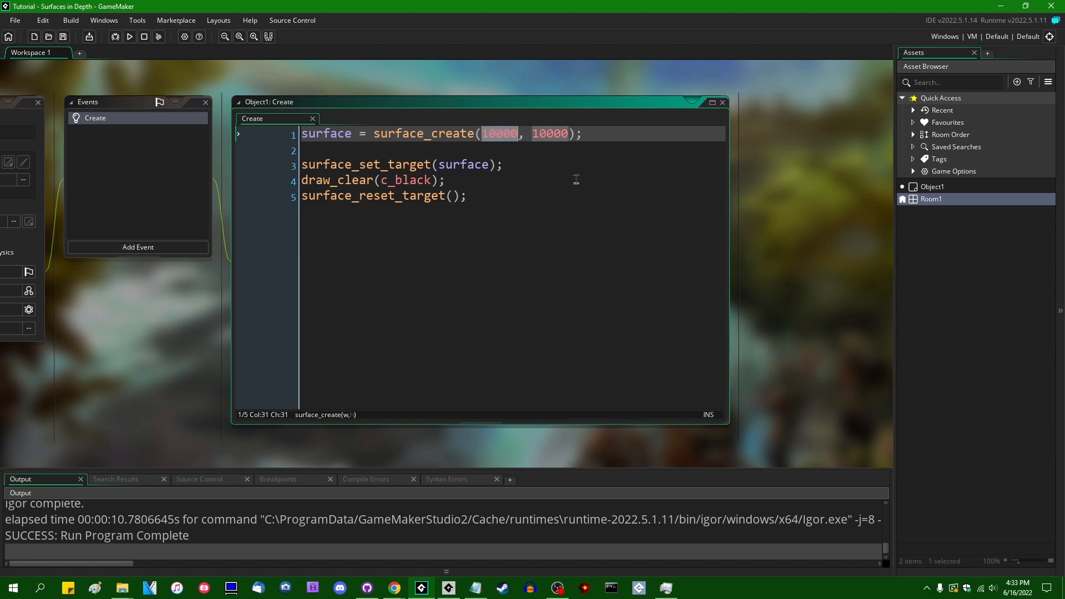
mouse_move(523, 256)
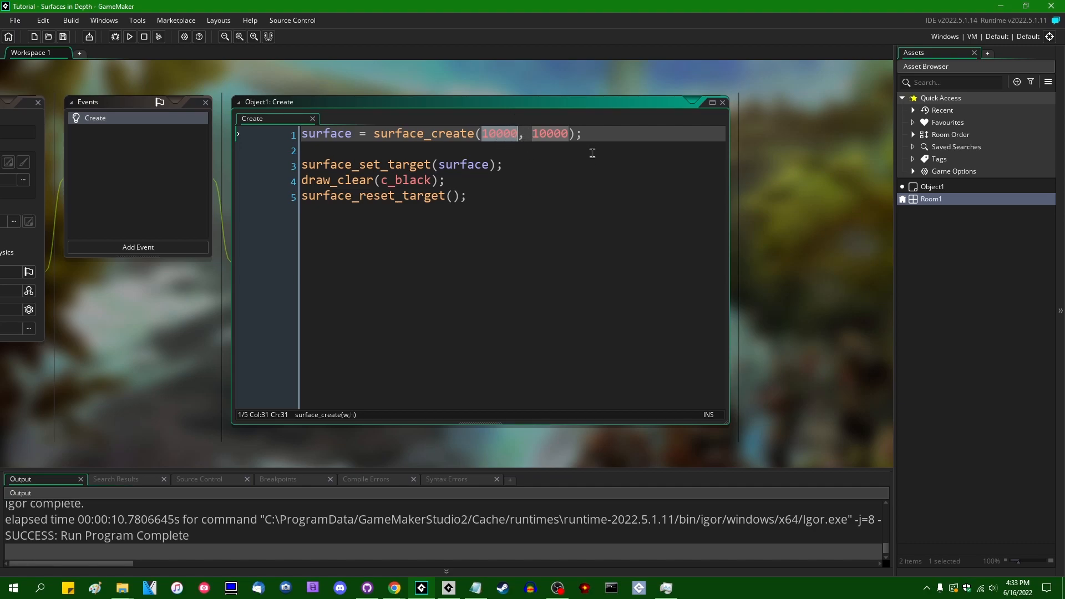
mouse_move(551, 224)
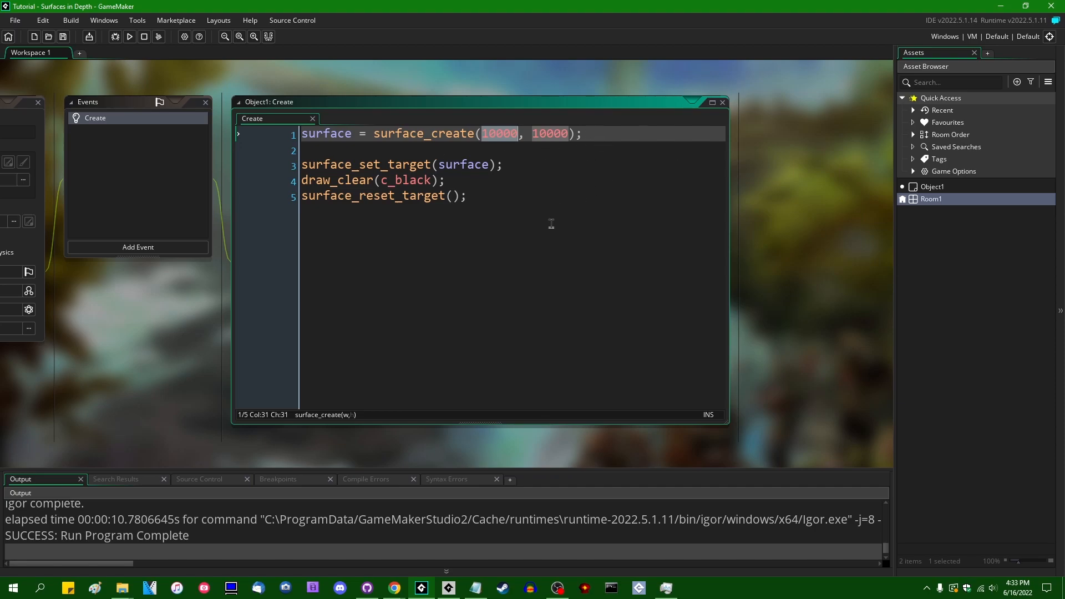
mouse_move(605, 184)
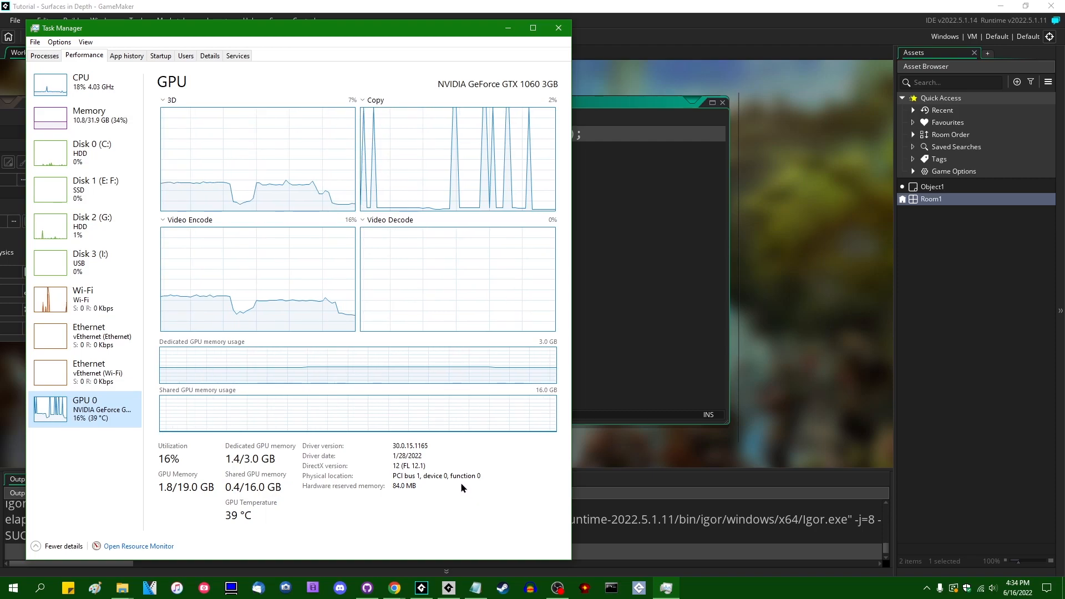
mouse_move(442, 440)
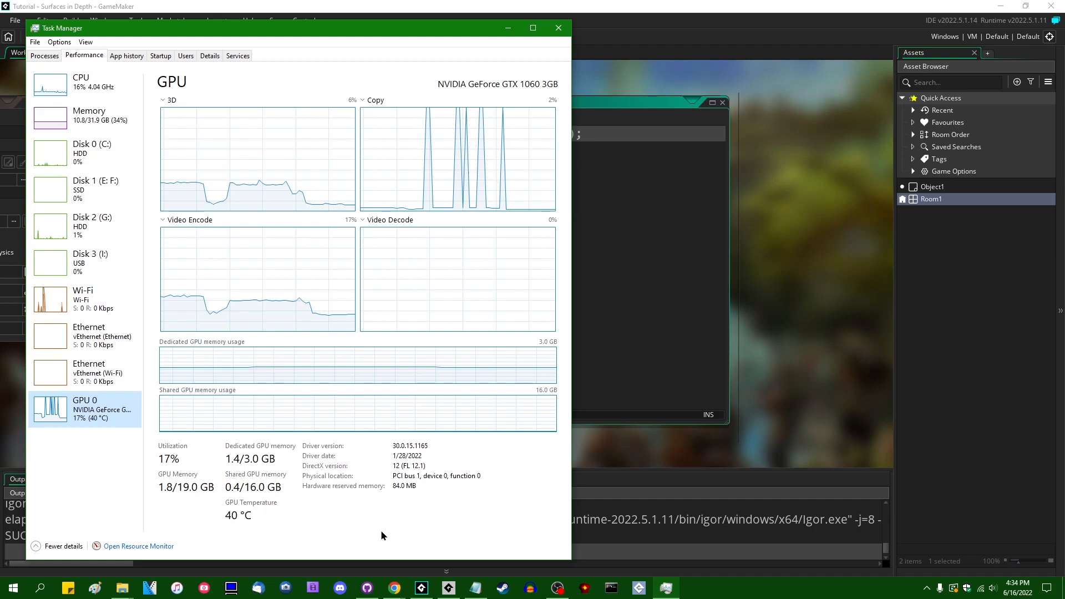
mouse_move(229, 472)
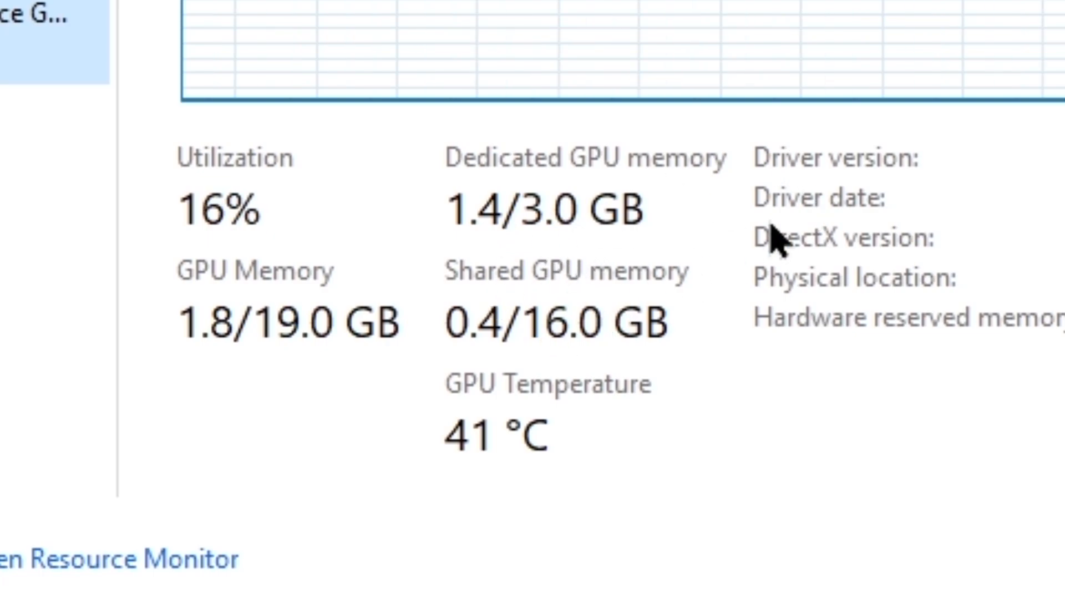
mouse_move(448, 167)
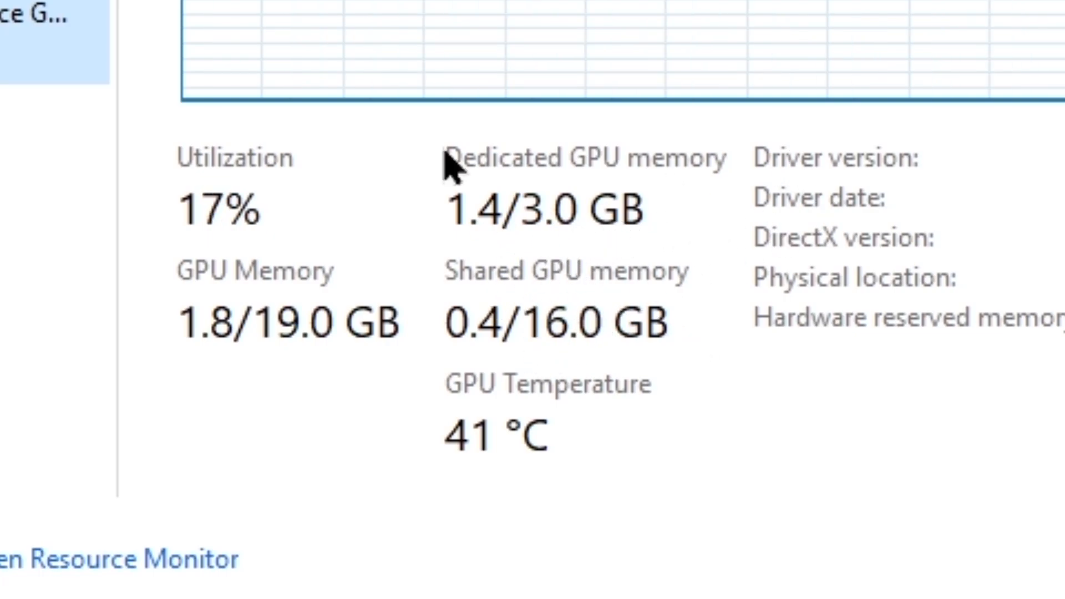
mouse_move(527, 363)
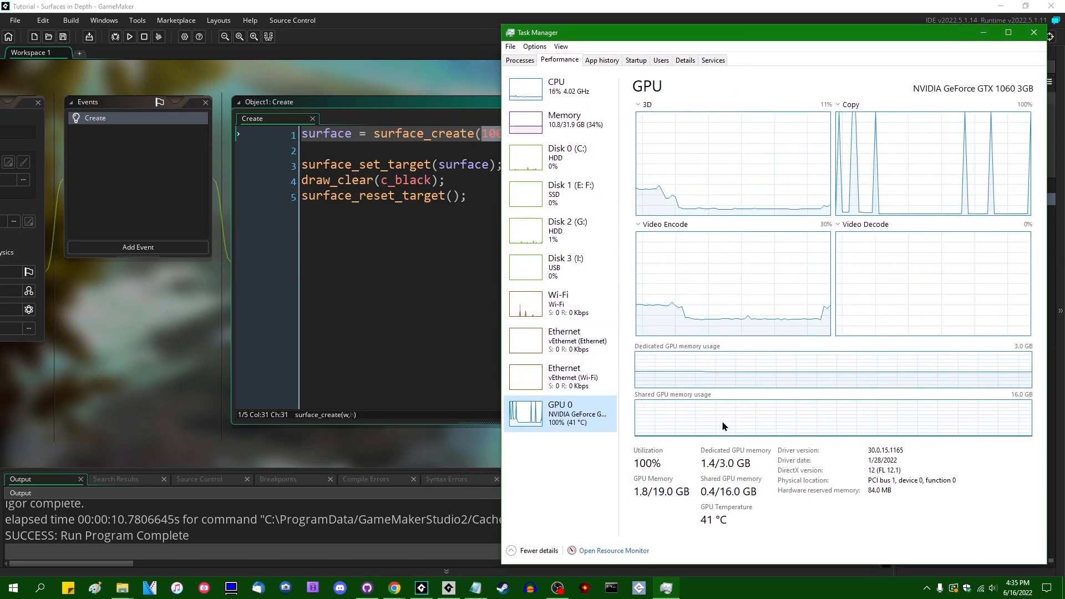
mouse_move(744, 466)
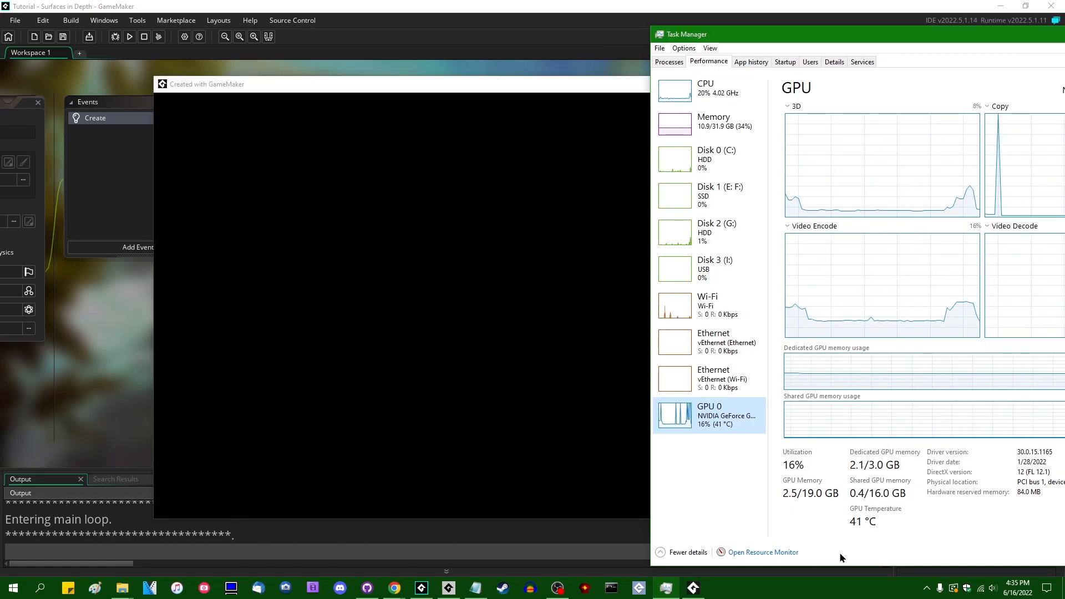
mouse_move(848, 498)
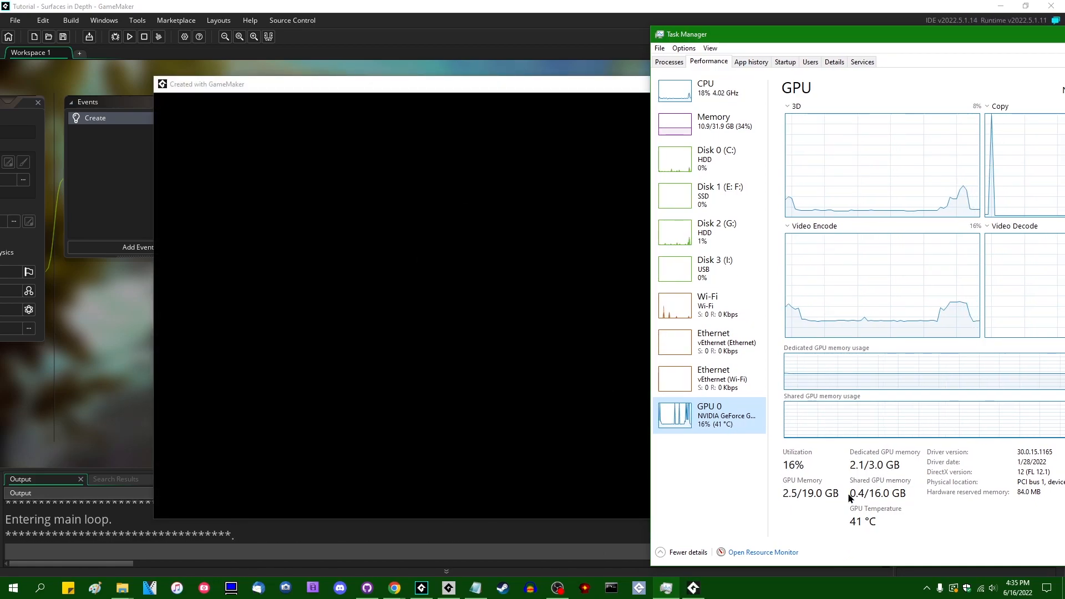
mouse_move(960, 559)
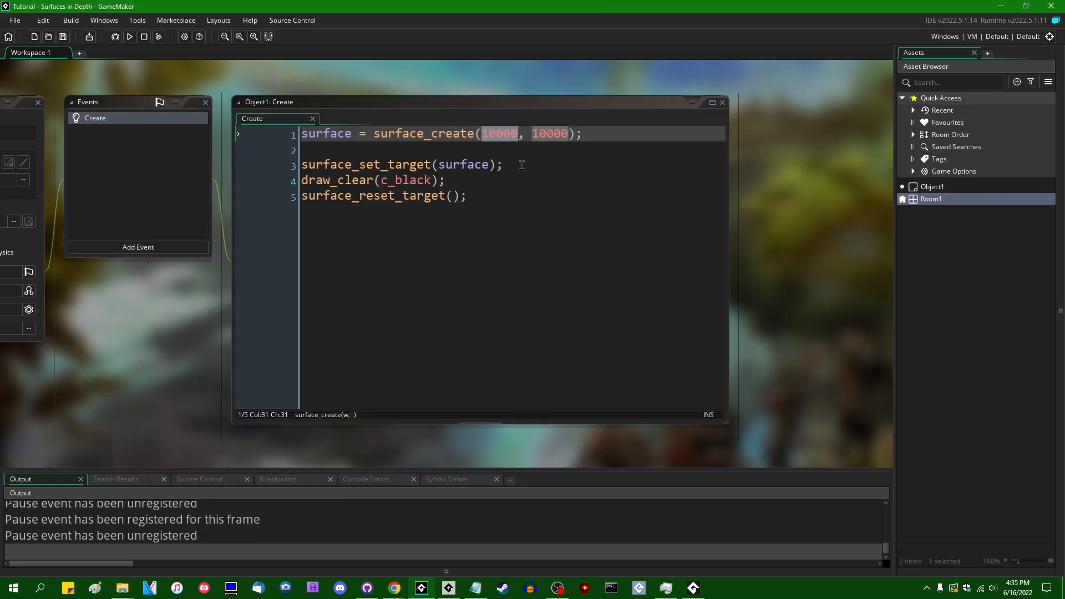
Step: Place the caret at the start of the surface creation line in Object1's Create event
left_click(499, 133)
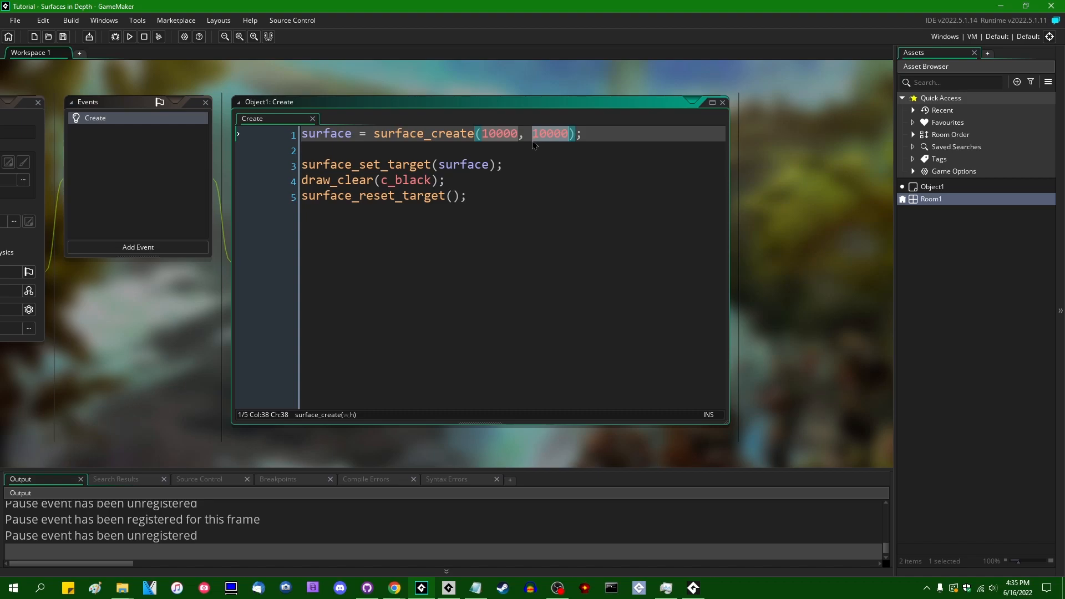
mouse_move(493, 287)
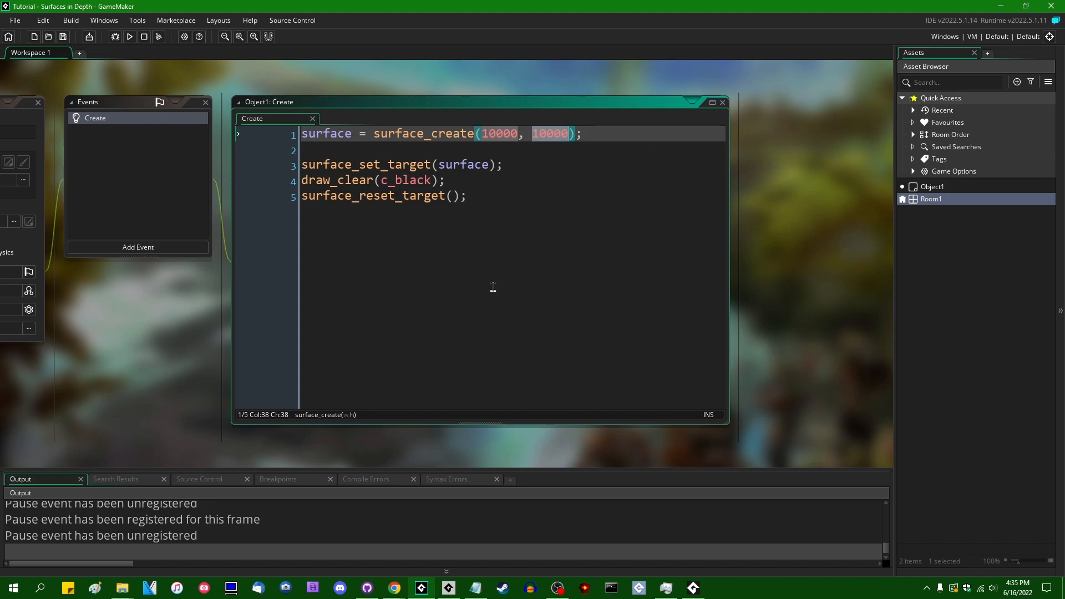
mouse_move(255, 260)
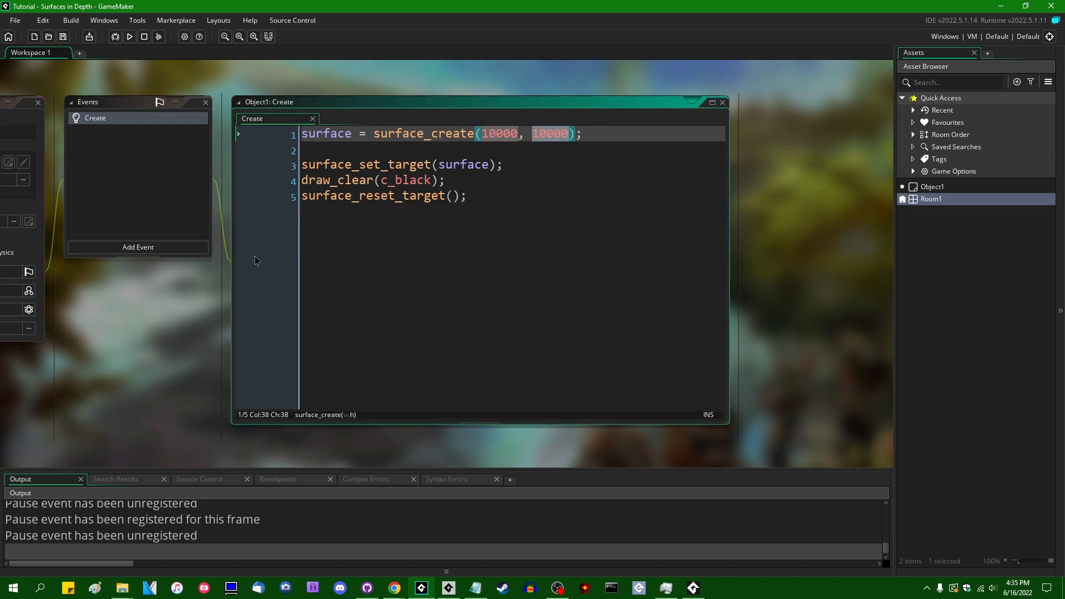
mouse_move(488, 209)
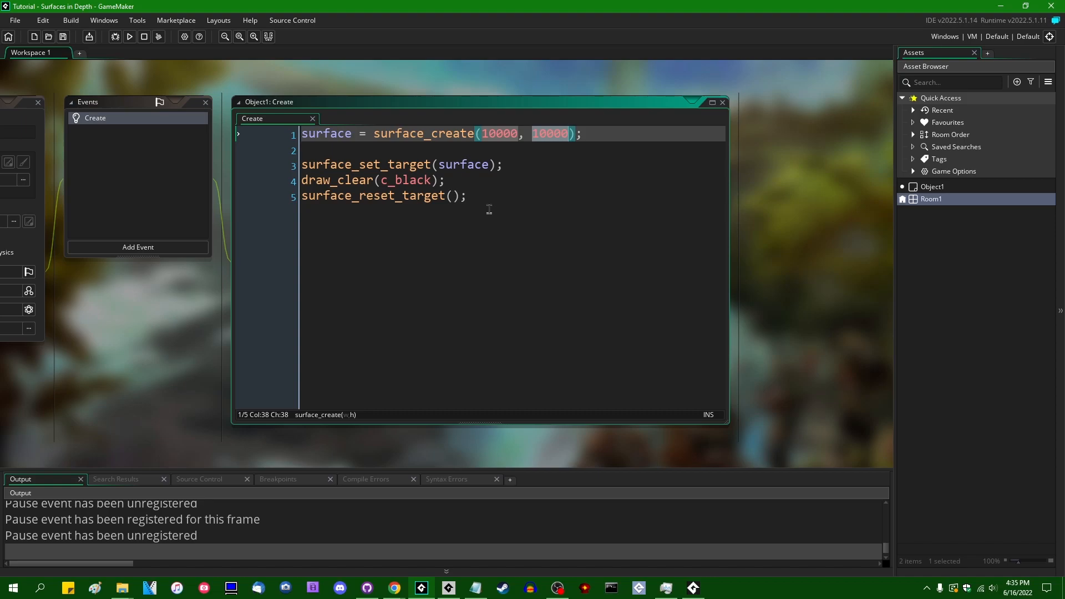
mouse_move(505, 200)
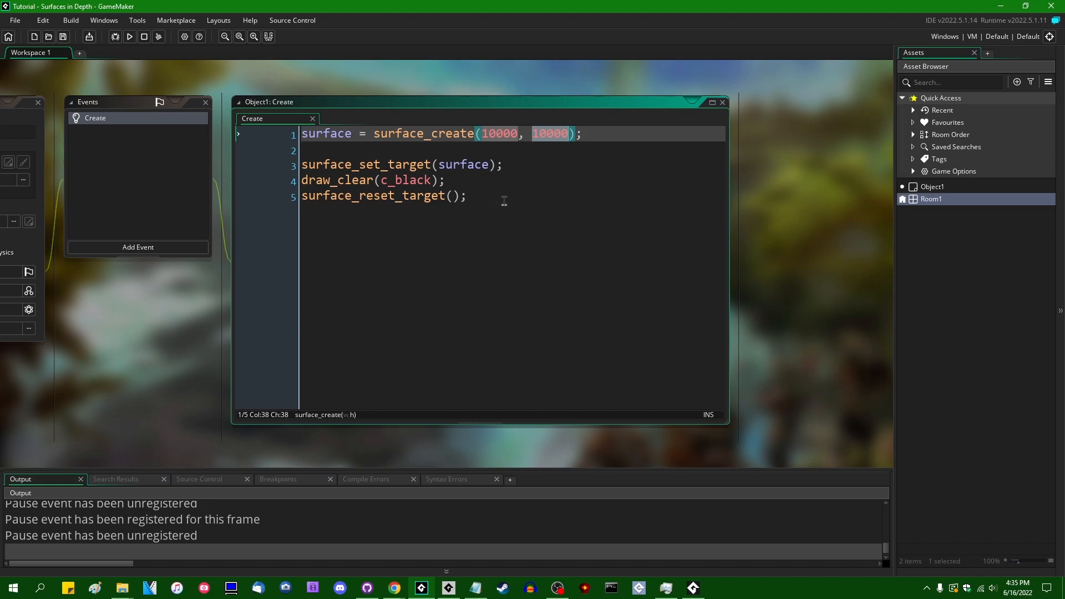
mouse_move(509, 209)
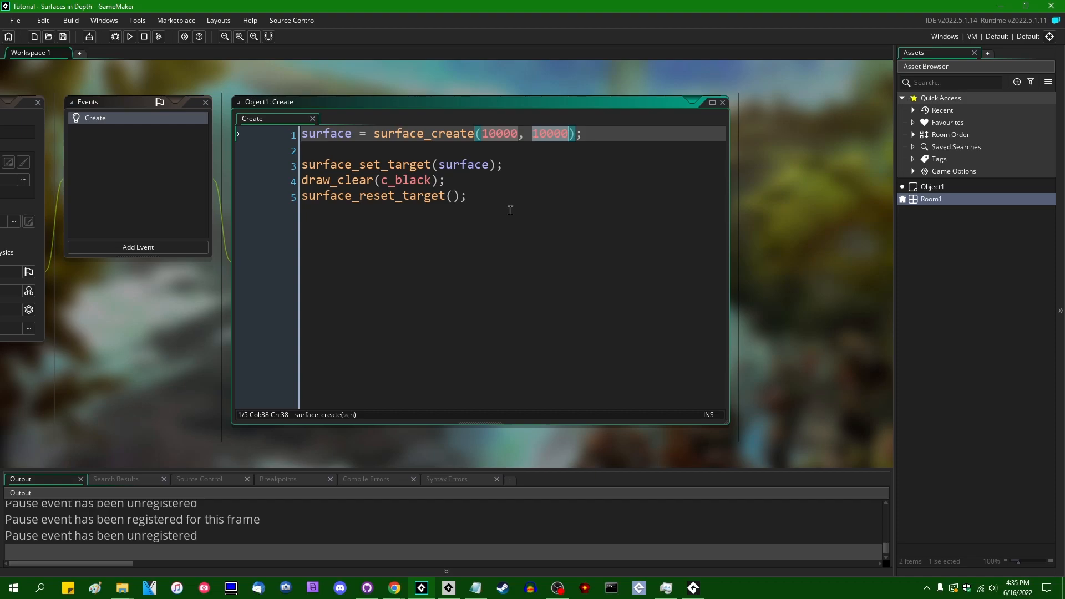
mouse_move(506, 209)
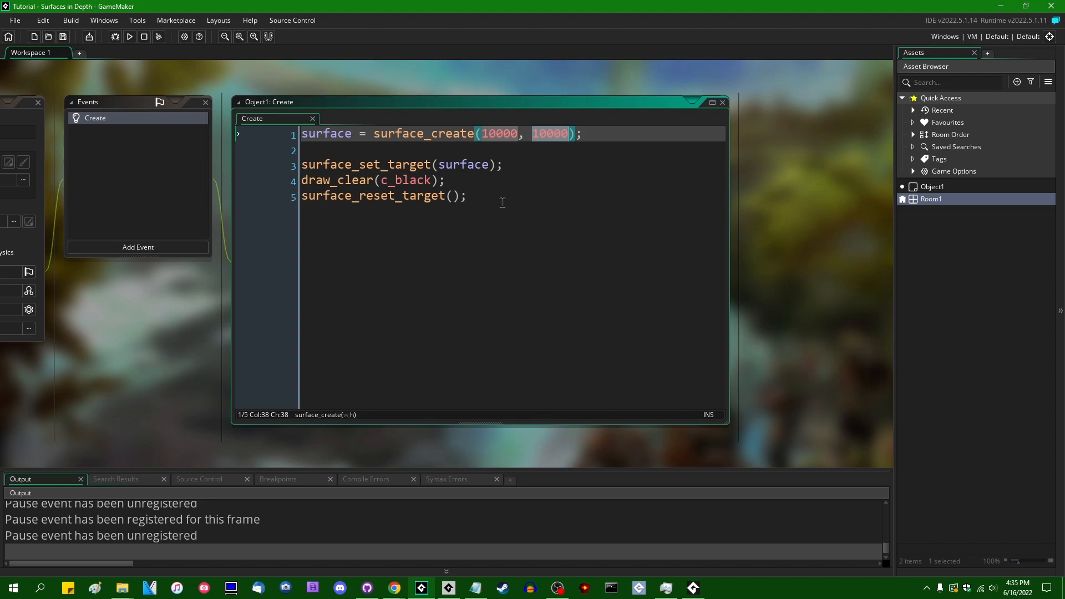
mouse_move(432, 226)
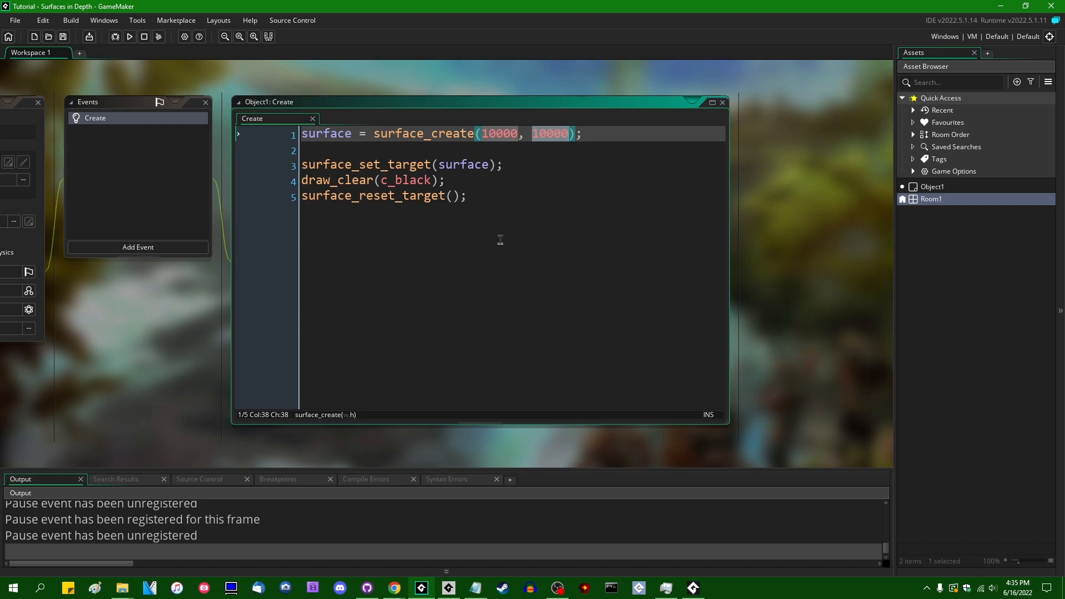
mouse_move(734, 264)
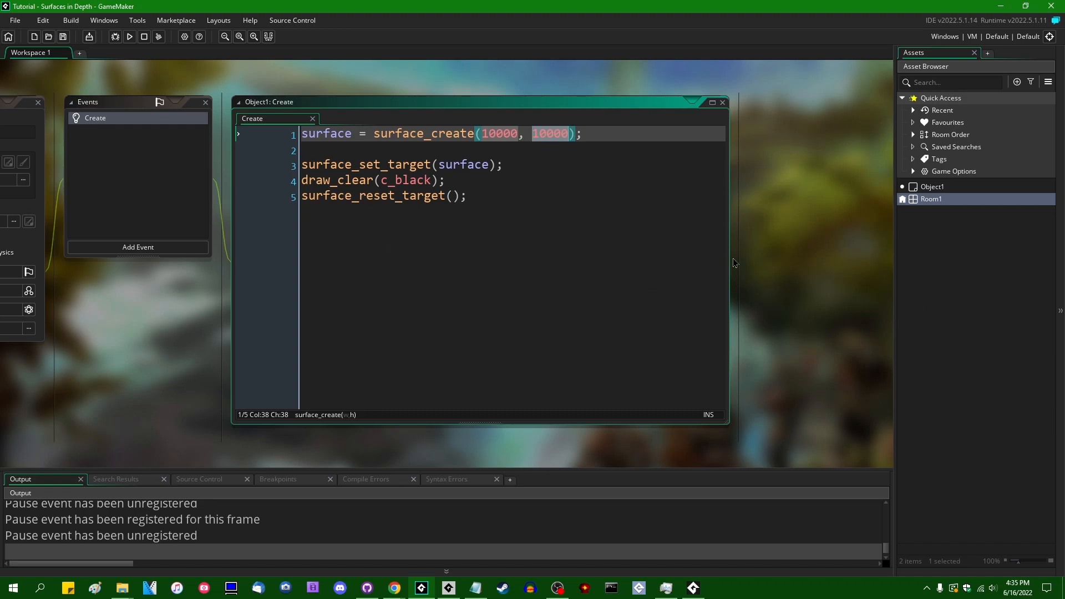
mouse_move(608, 283)
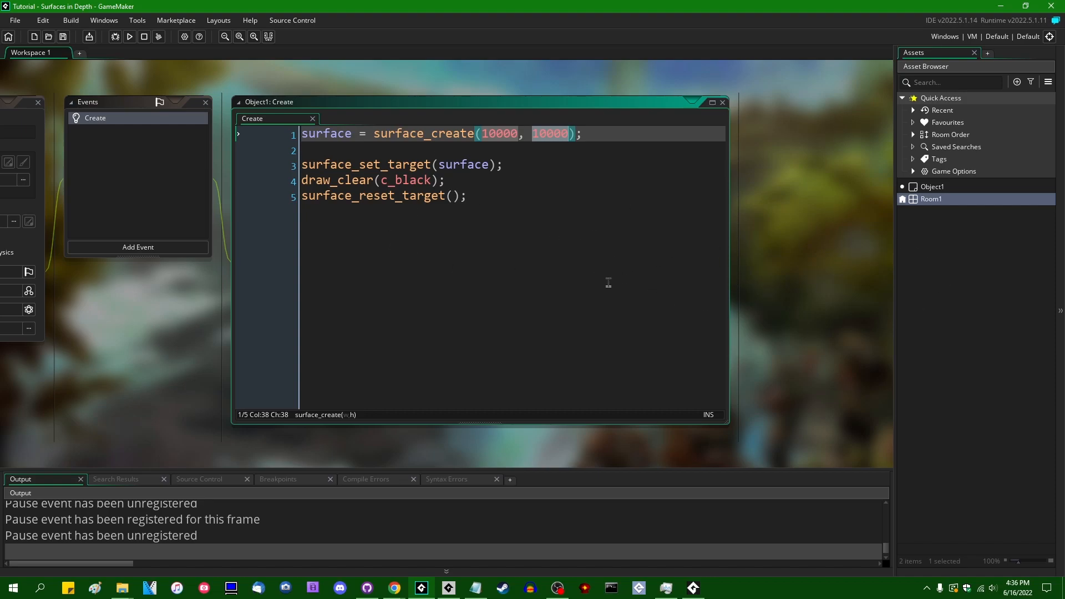
mouse_move(705, 184)
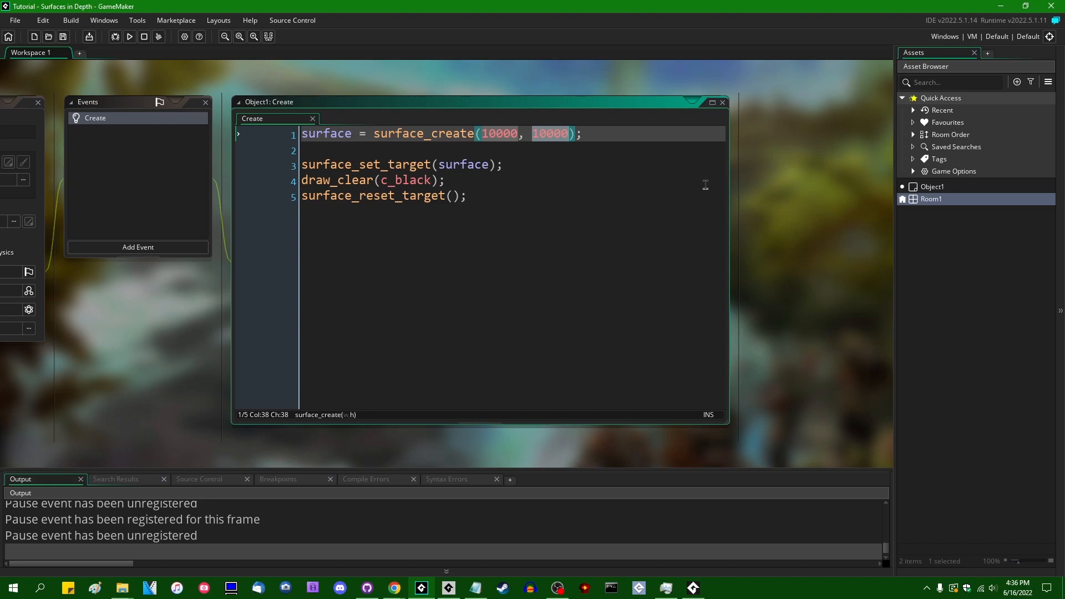
mouse_move(562, 190)
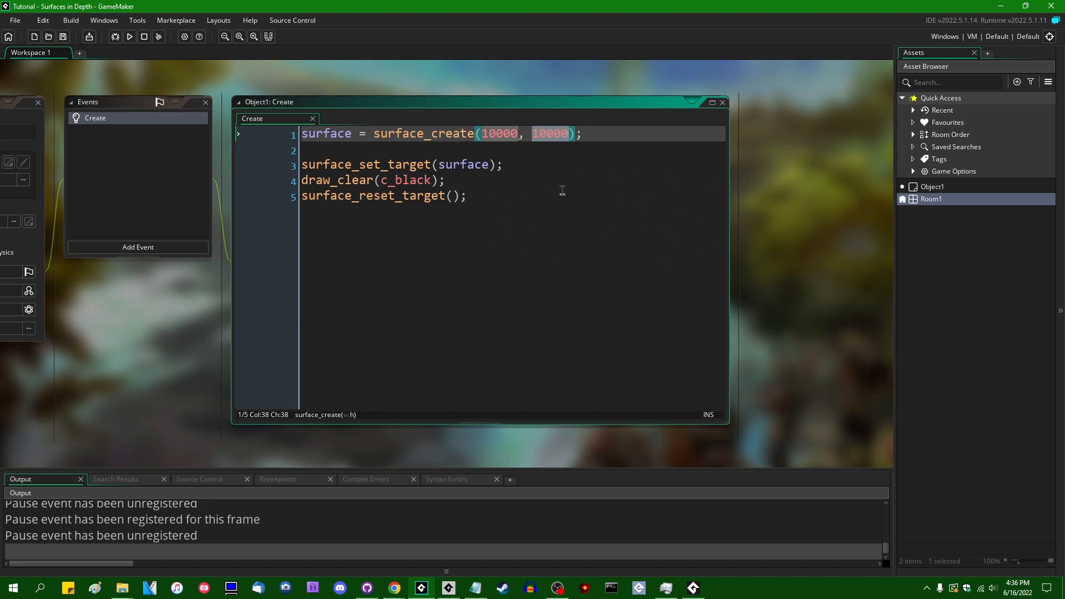
mouse_move(677, 239)
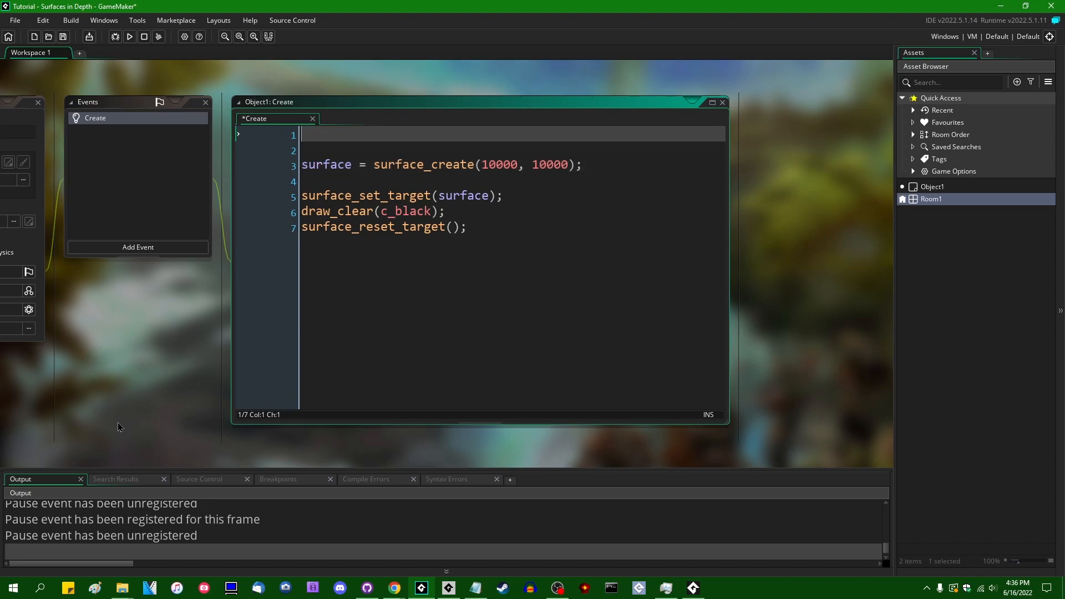
Step: Add surface_depth_disable(true); as the first line and run the game
type("surface_depth_disable(true);")
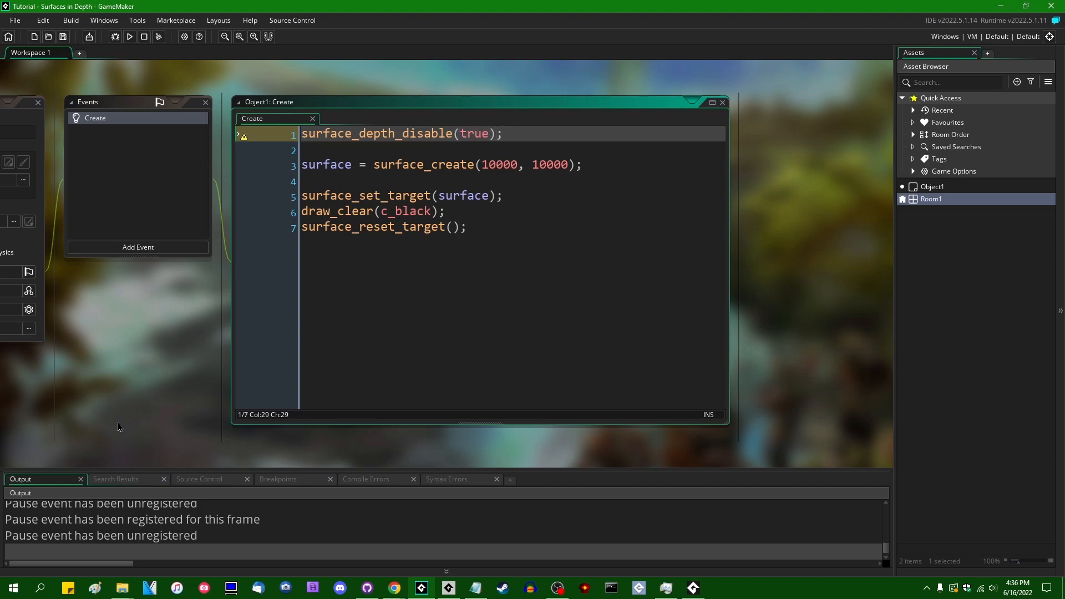
left_click(129, 37)
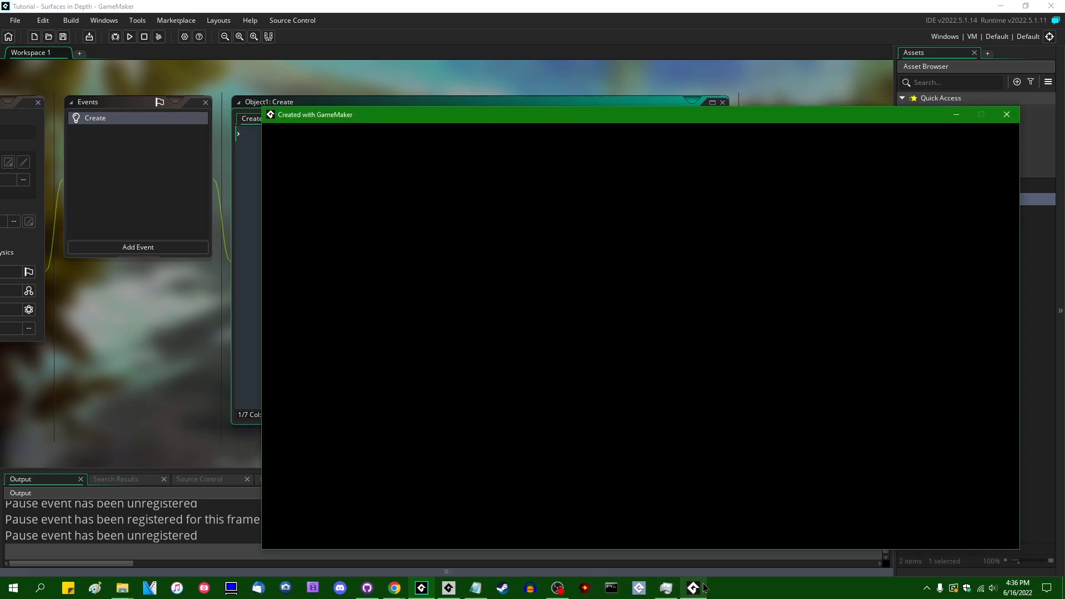
Step: Bring Task Manager's GPU performance page up over the running black game window
left_click(664, 587)
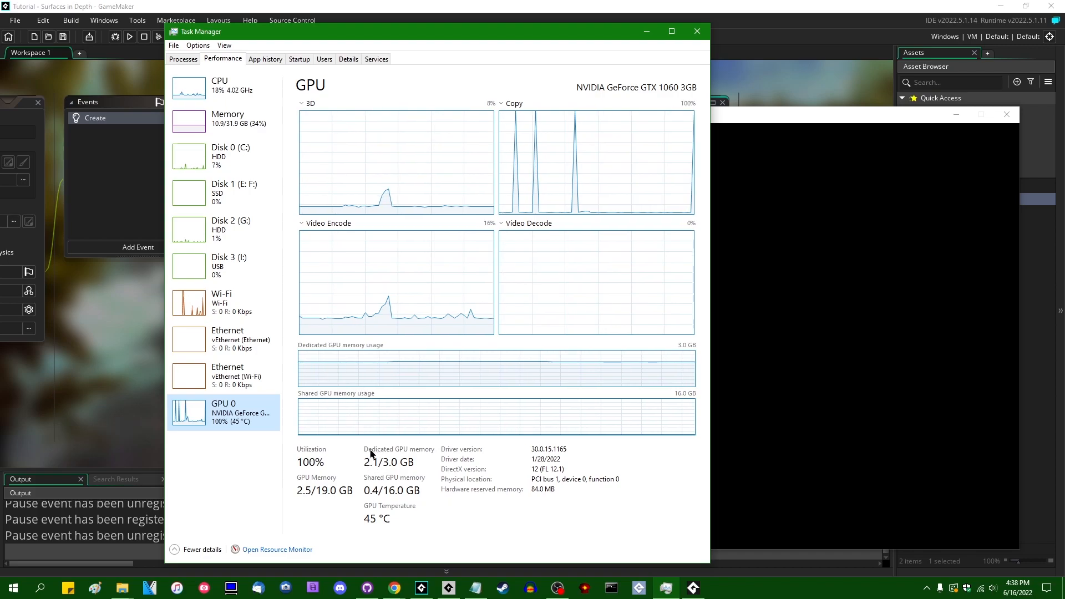
mouse_move(407, 476)
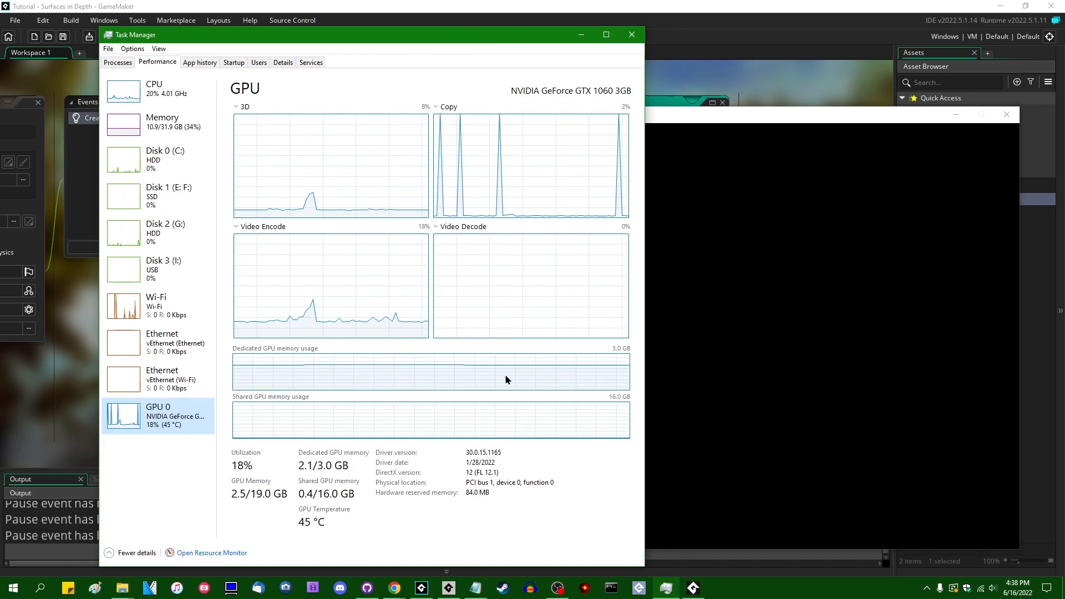
mouse_move(335, 548)
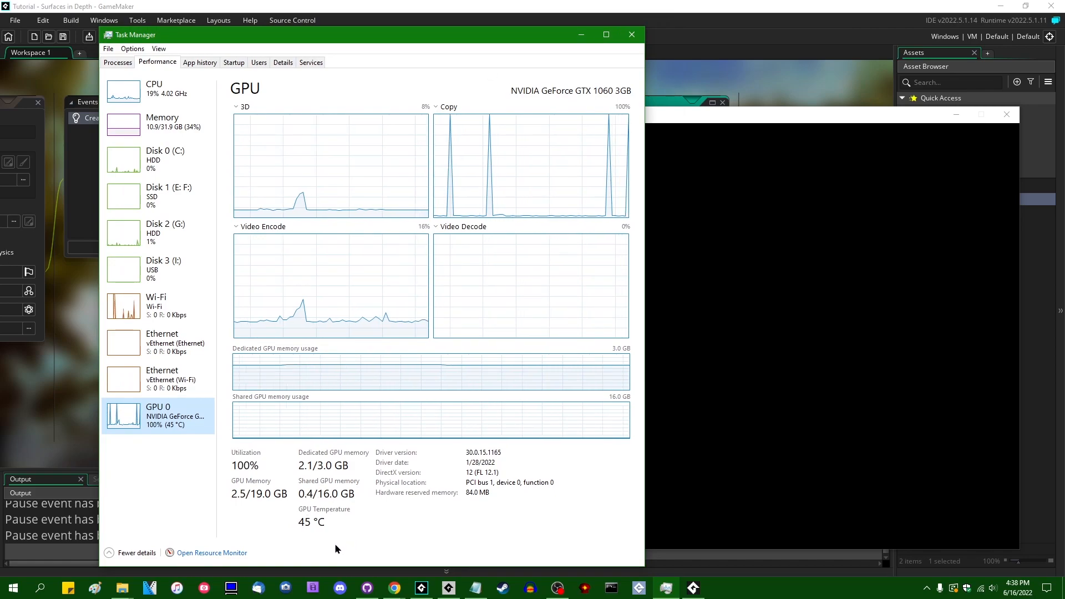
mouse_move(367, 529)
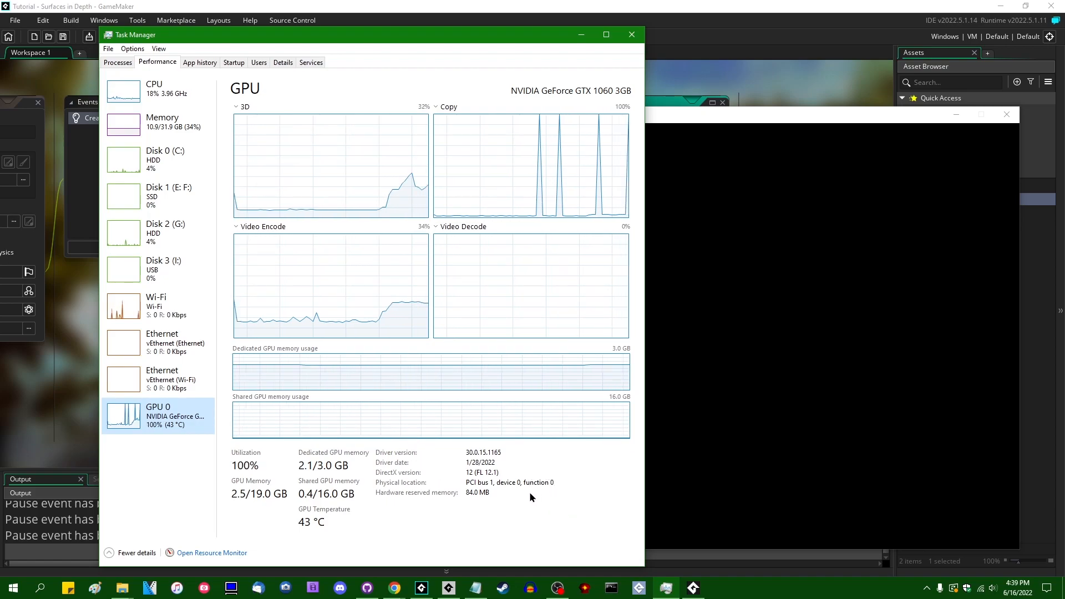
mouse_move(320, 484)
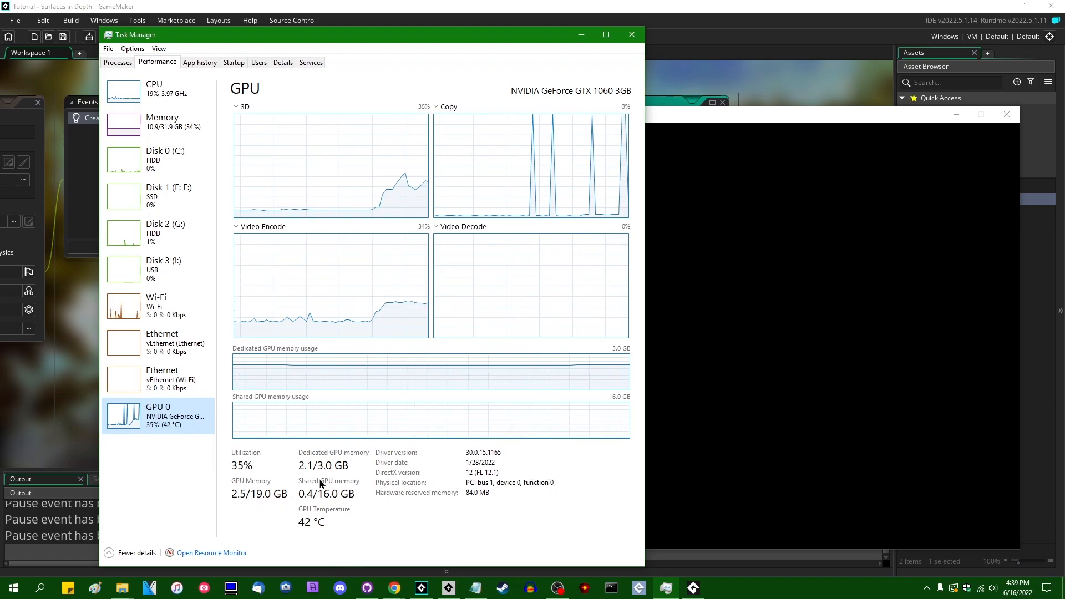
Step: Confirm dedicated GPU memory at 2.1 of 3.0 GB, then minimize Task Manager
left_click(630, 34)
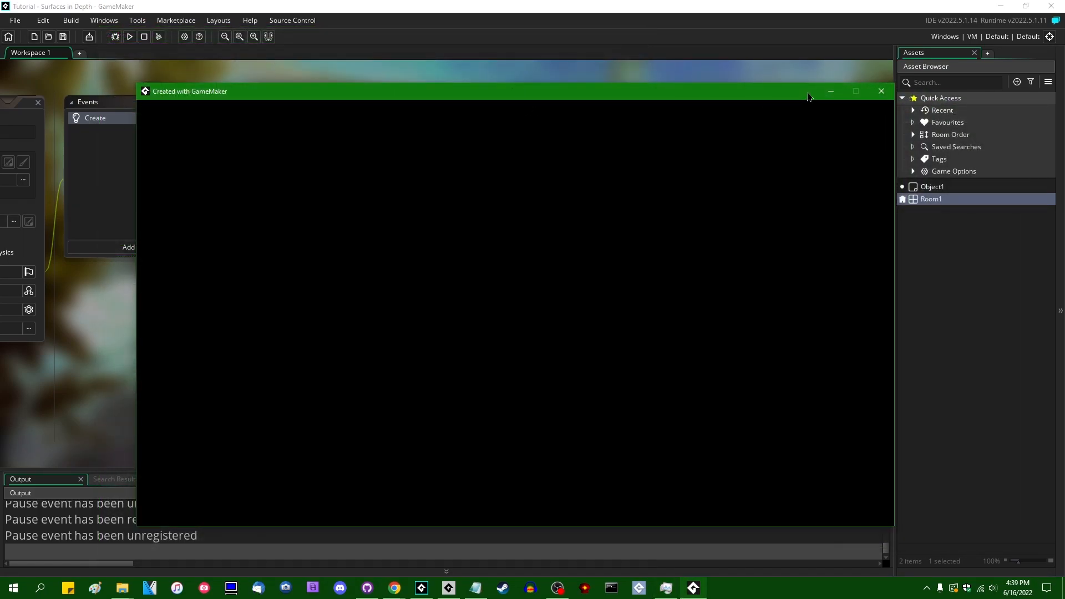
Step: Close the running game window and launch Windows Calculator from the Start menu
left_click(881, 91)
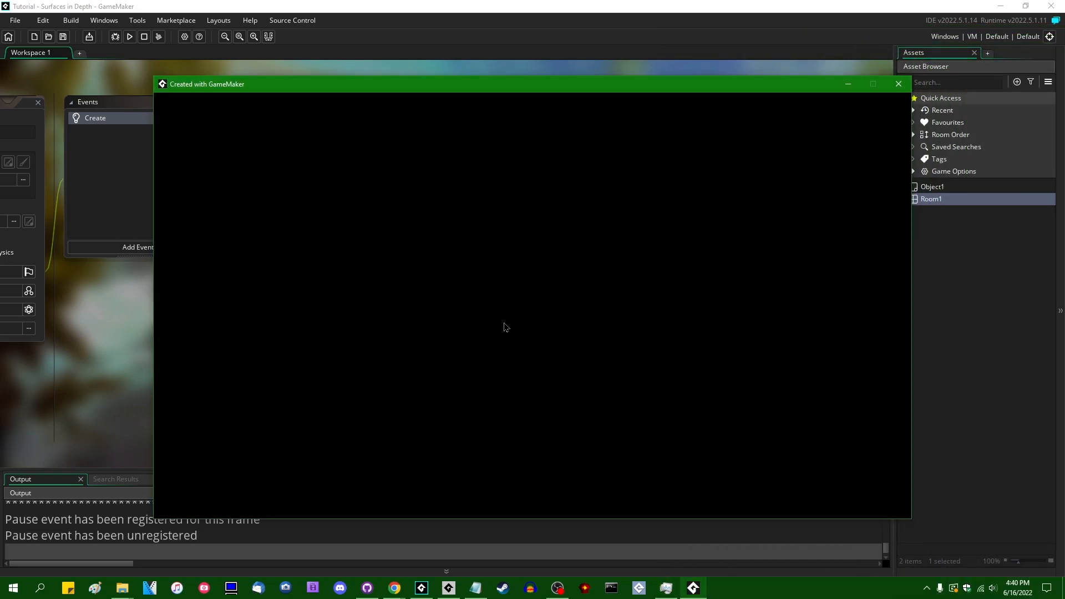
left_click(898, 84)
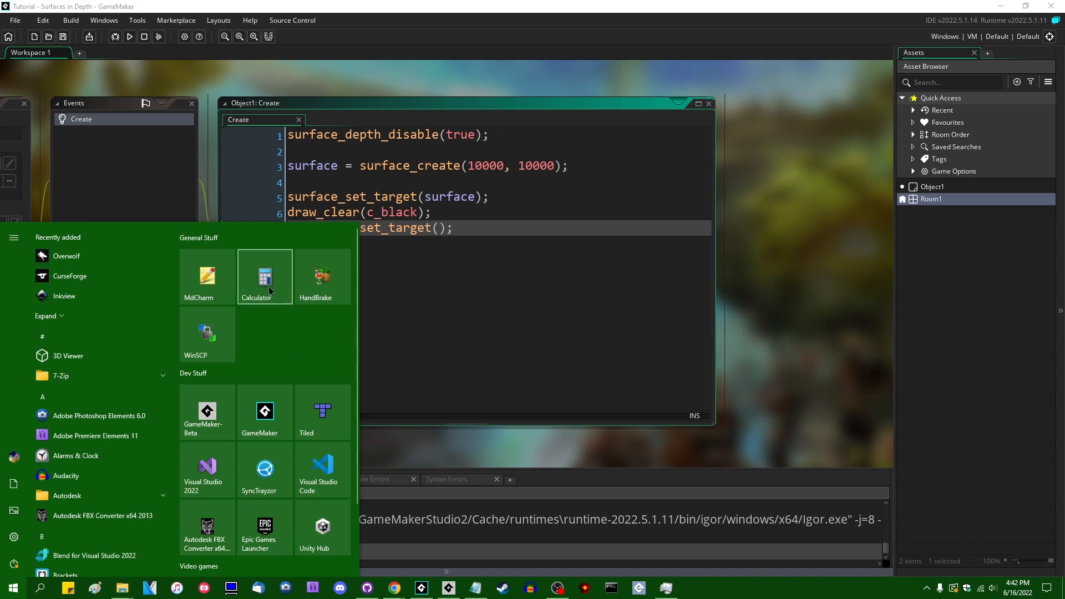
left_click(264, 276)
type("500")
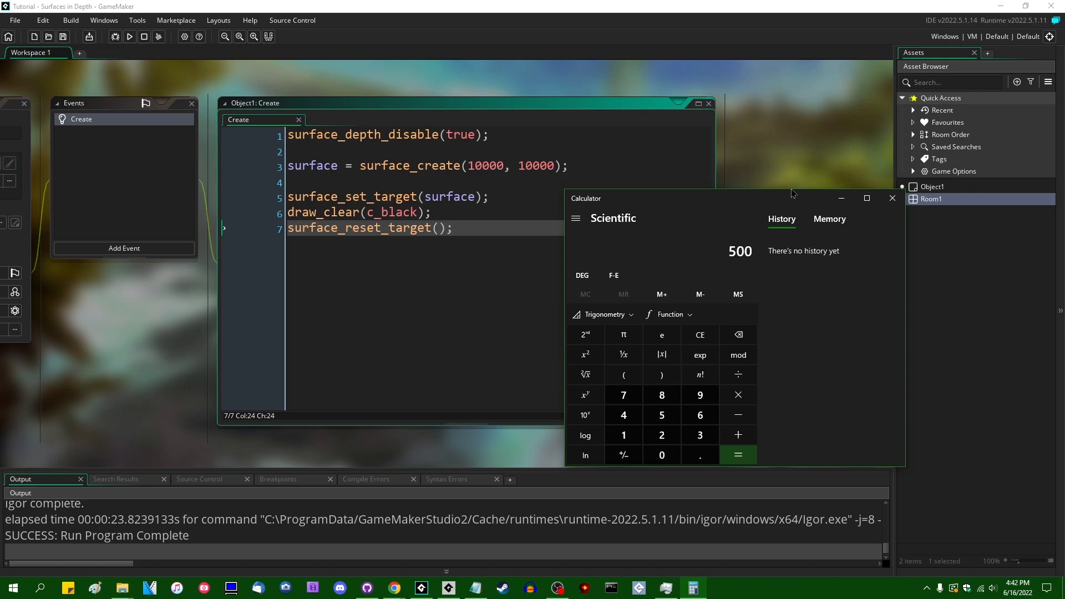
Step: Compute 500 × 500 × 4 = 1,000,000 in Calculator
left_click(738, 454)
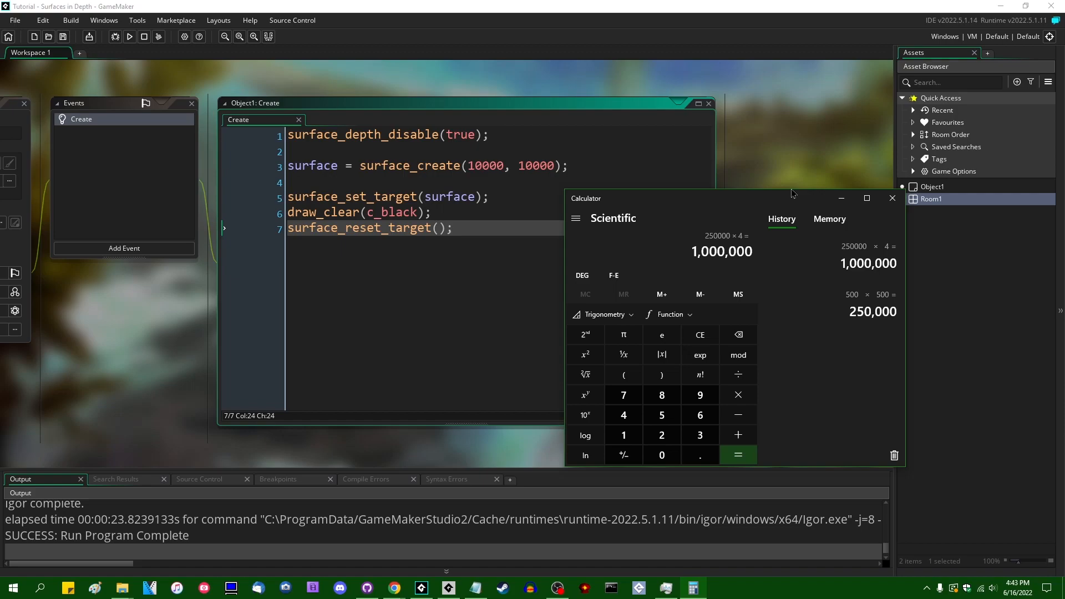
left_click(738, 454)
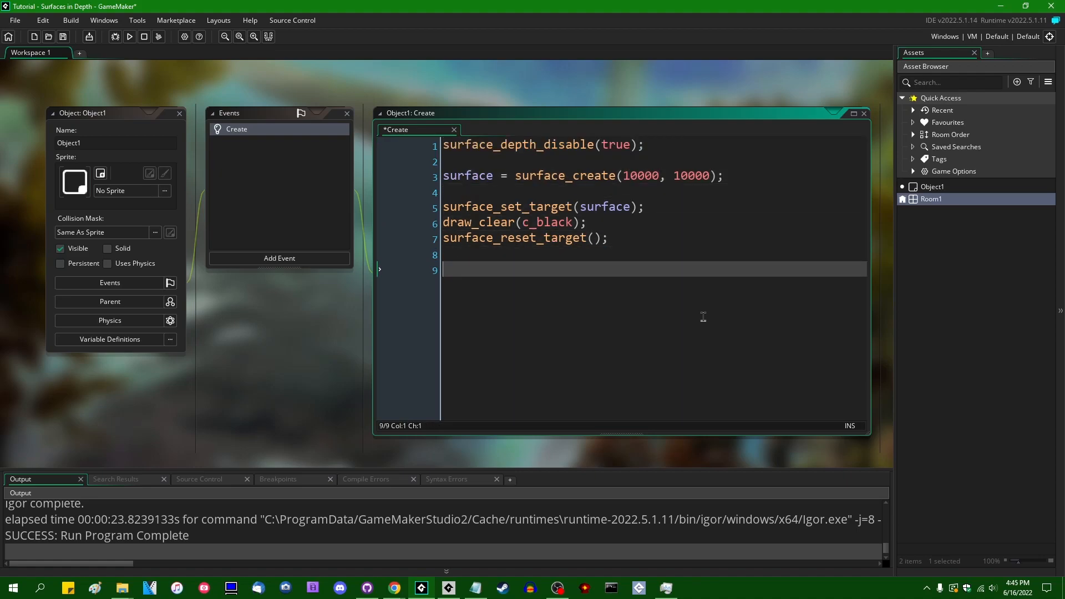
type("surface_de")
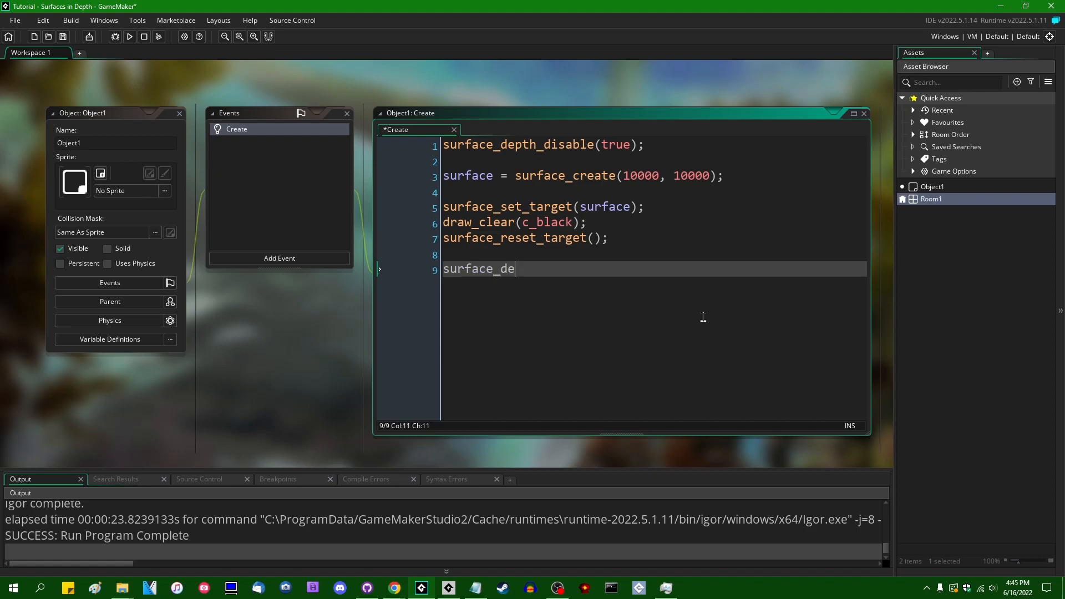
type("pth_disable")
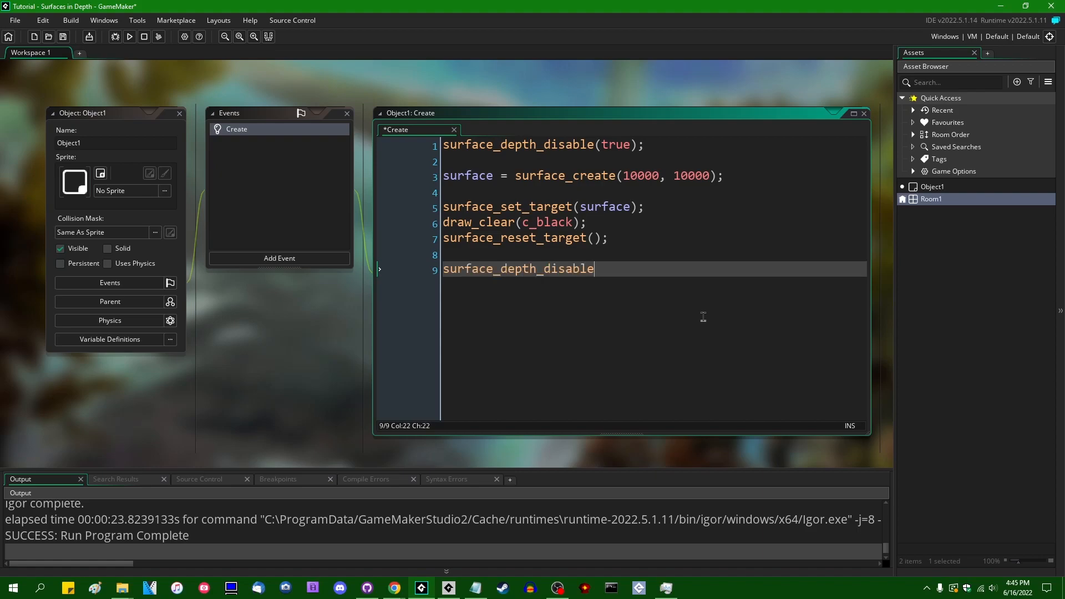
type("(false")
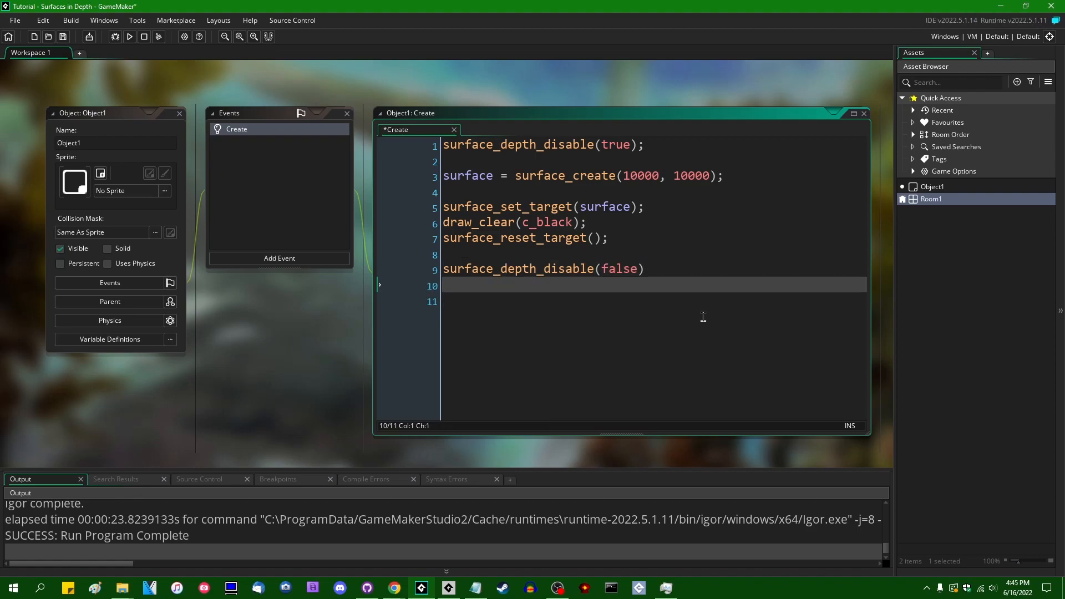
type("surface_depth_disable(false)")
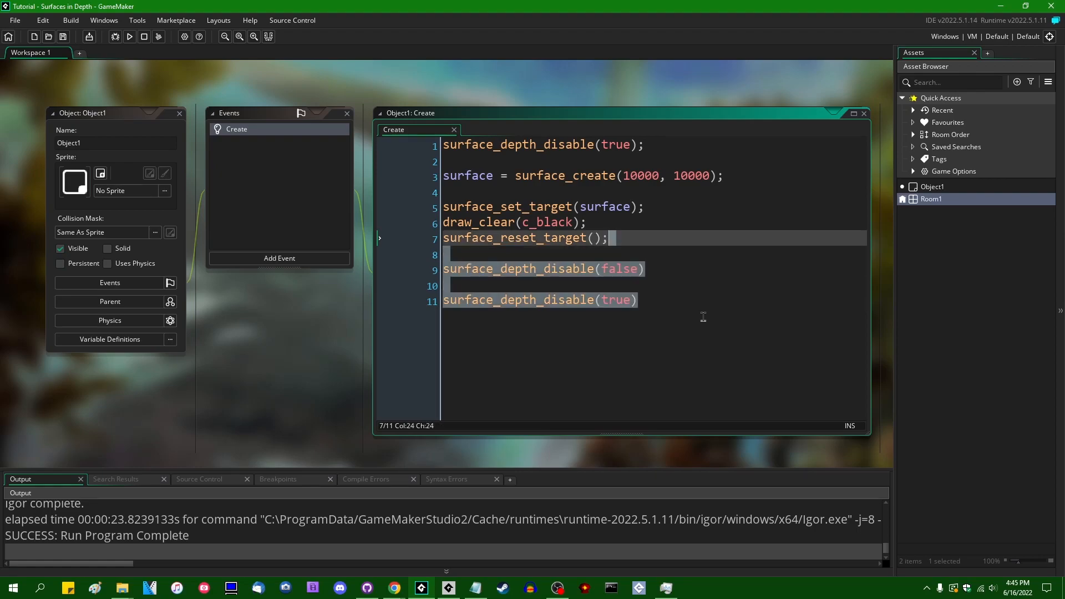
key("Delete")
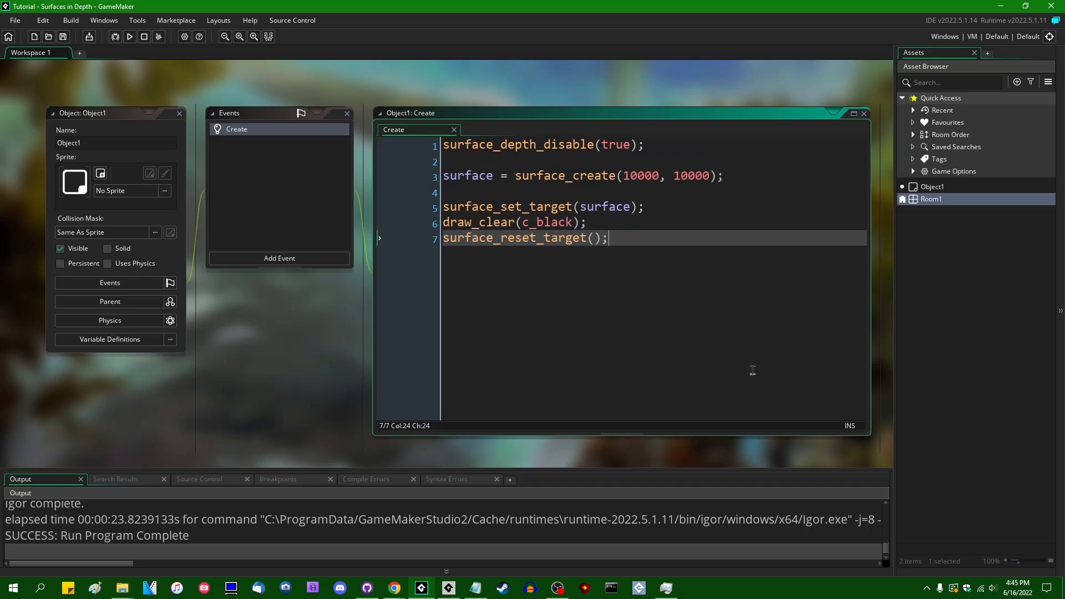
mouse_move(750, 365)
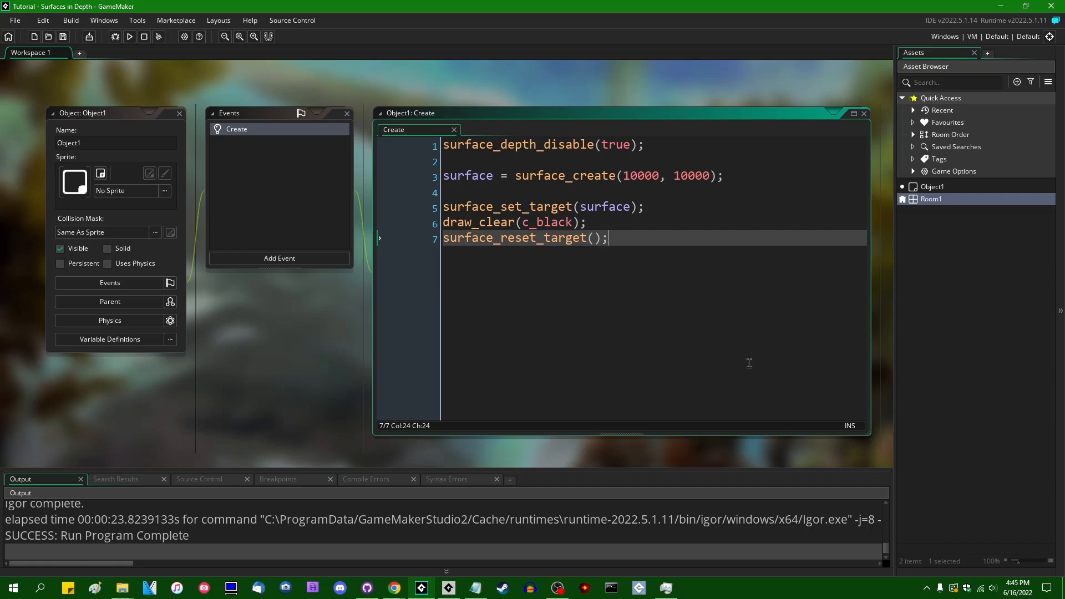
mouse_move(745, 366)
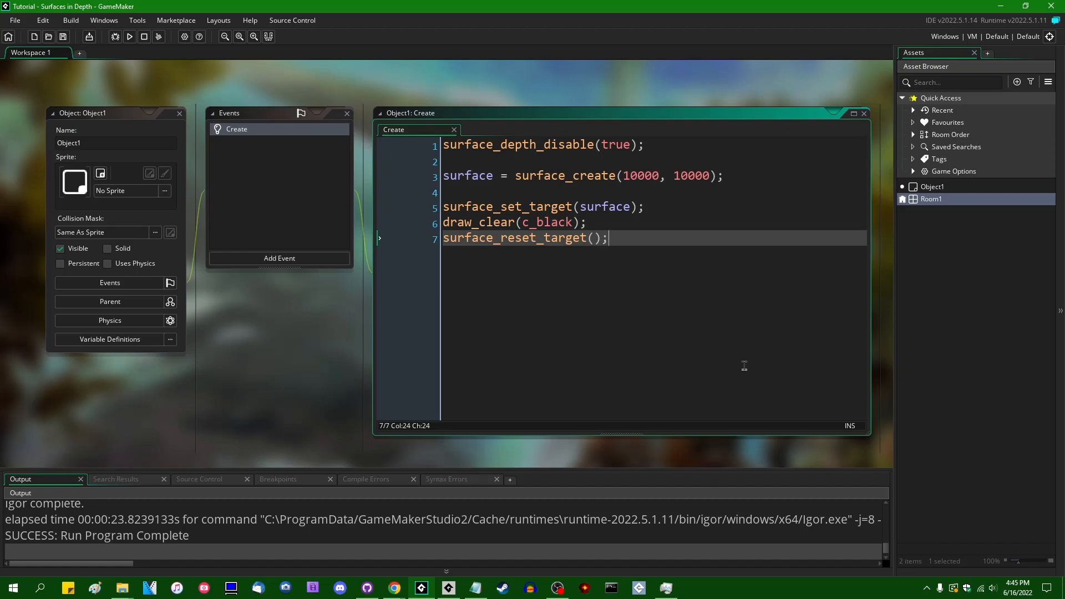
mouse_move(740, 342)
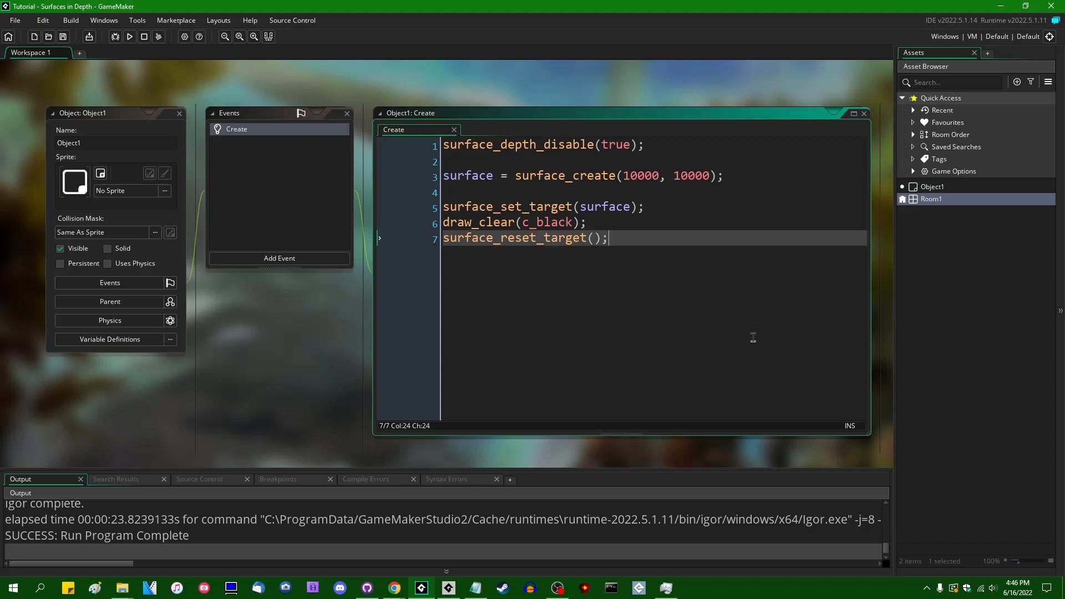
mouse_move(759, 320)
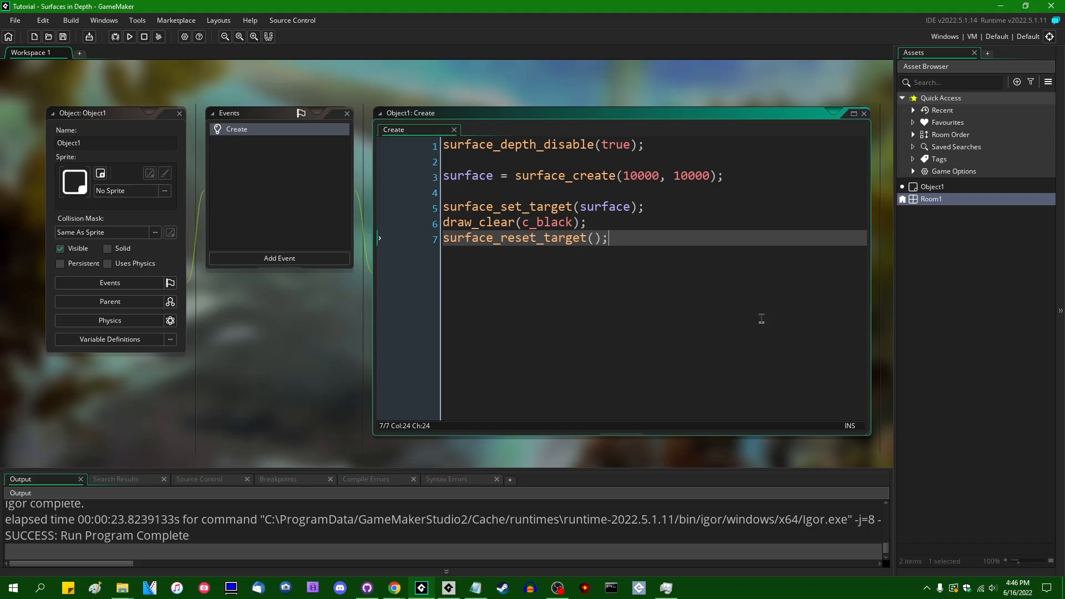
mouse_move(757, 321)
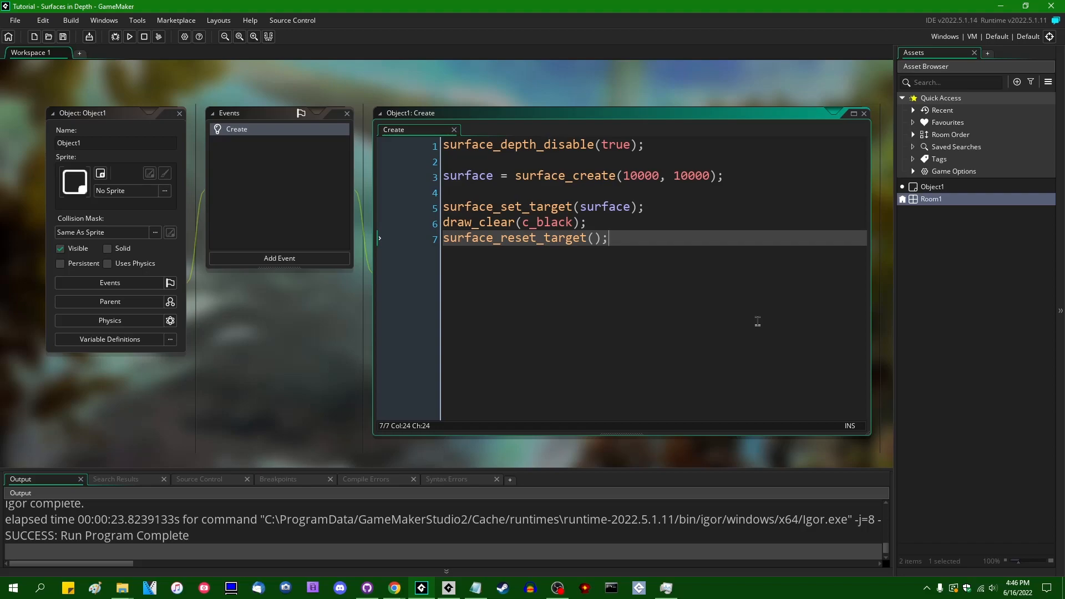